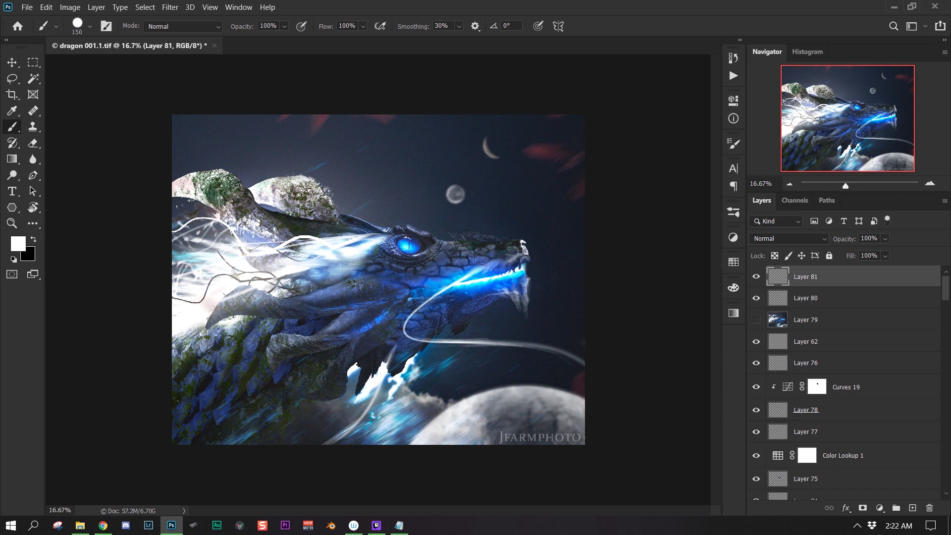
mouse_move(511, 253)
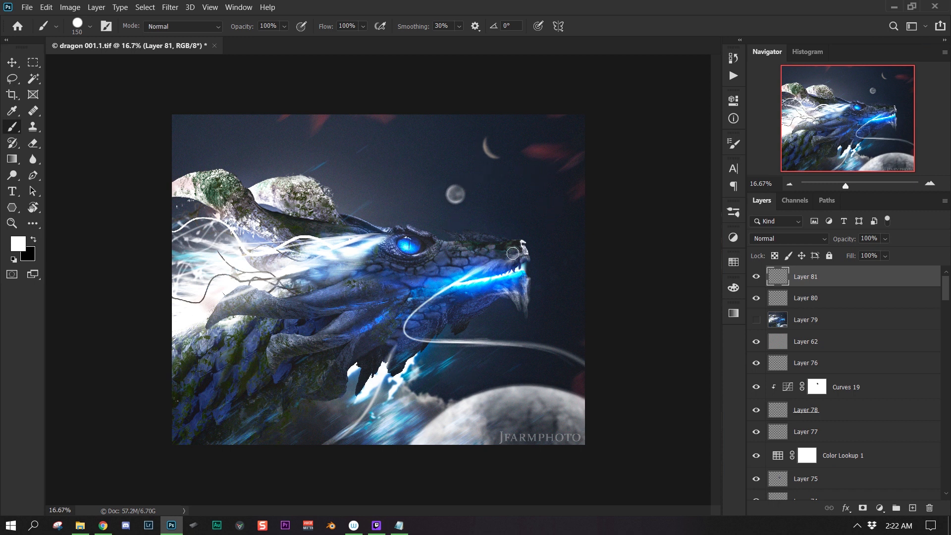
mouse_move(353, 319)
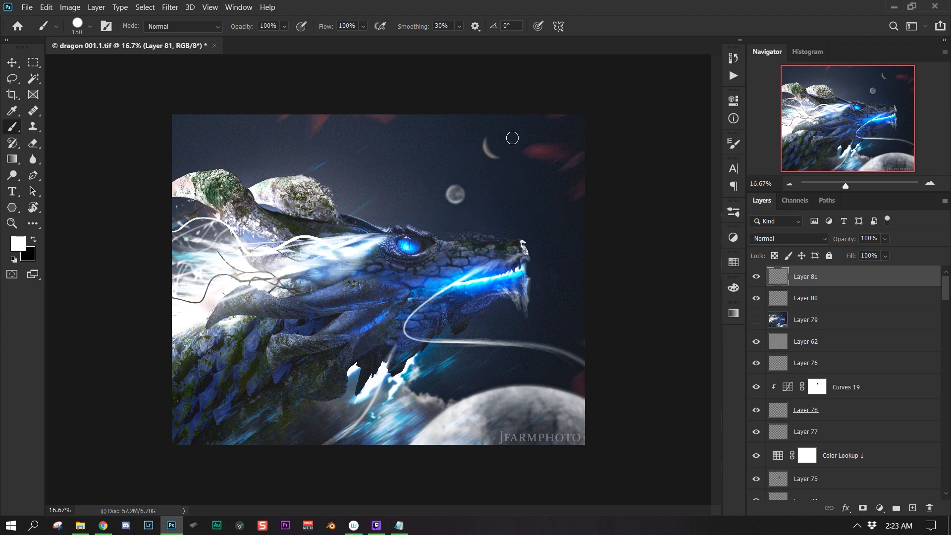
mouse_move(562, 115)
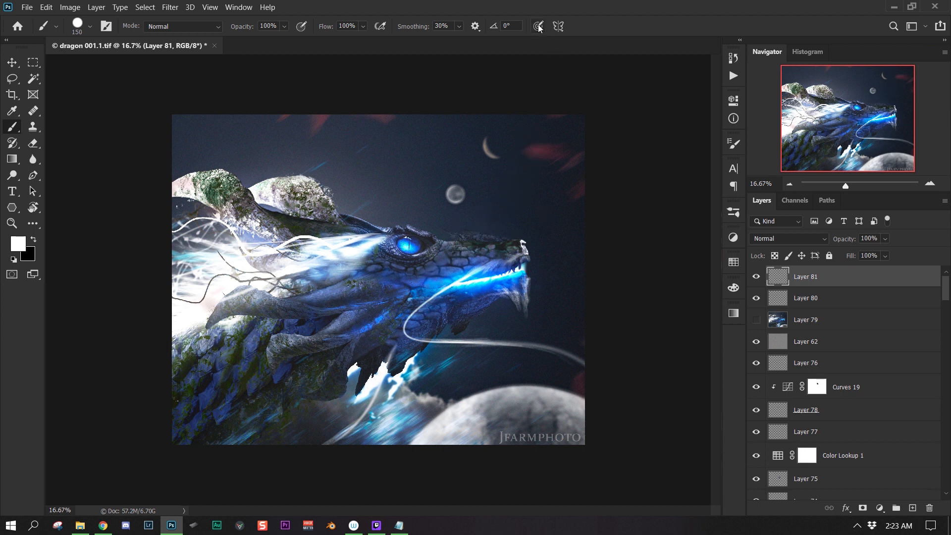
- Paint white test strokes in the sky above the dragon on Layer 81 and undo the curved one
left_click_drag(454, 229, 537, 126)
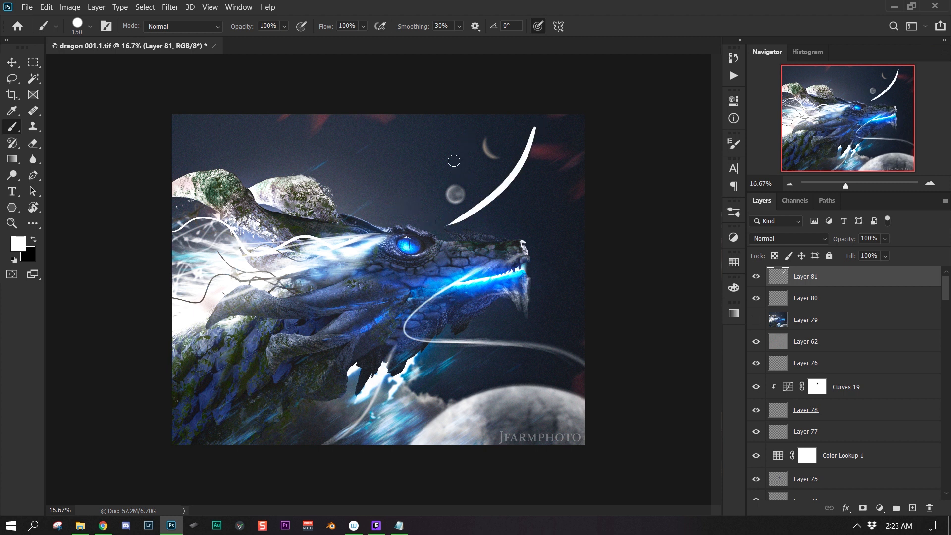
left_click_drag(453, 160, 530, 138)
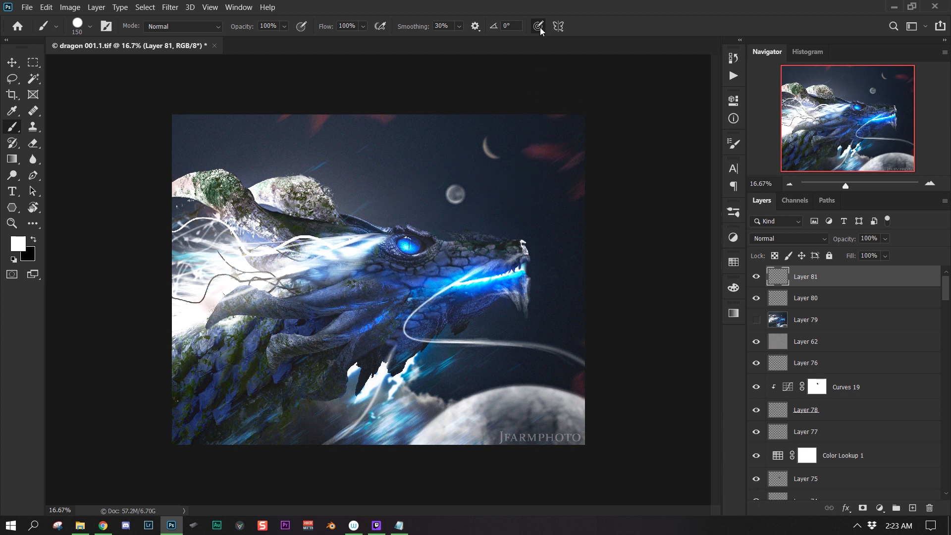
left_click_drag(473, 236, 531, 146)
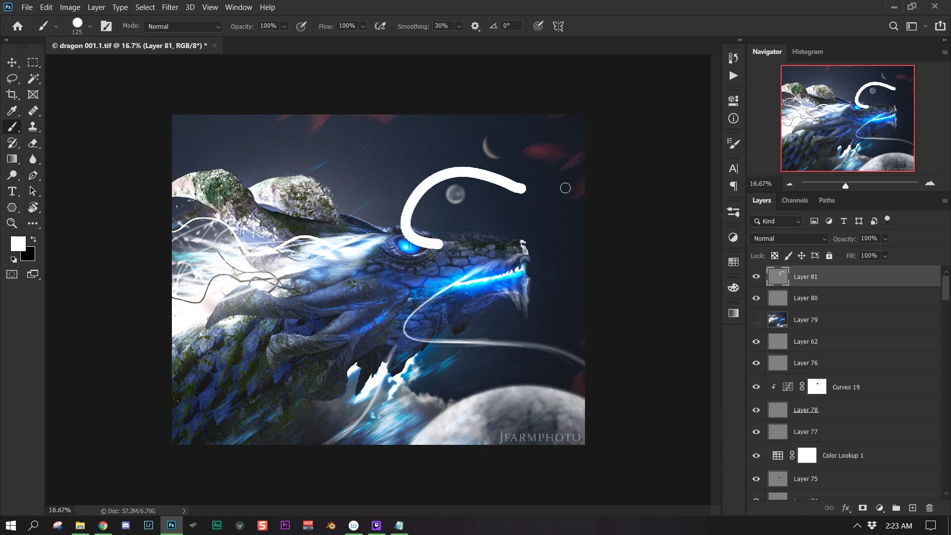
key("ctrl+z")
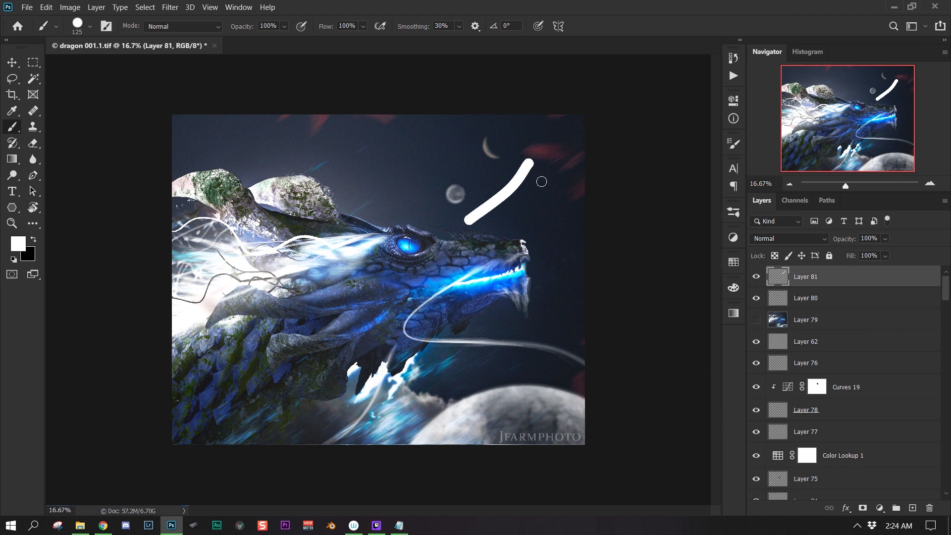
mouse_move(577, 91)
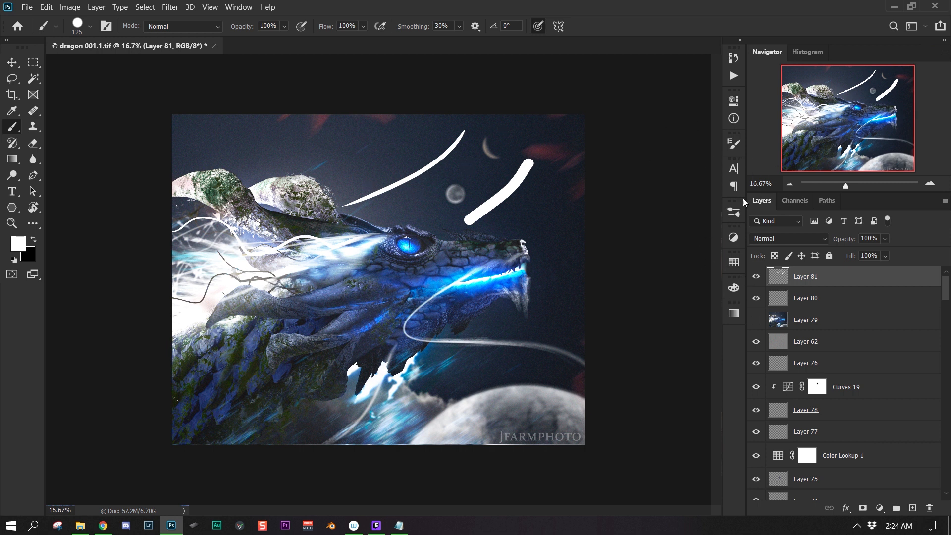
mouse_move(701, 314)
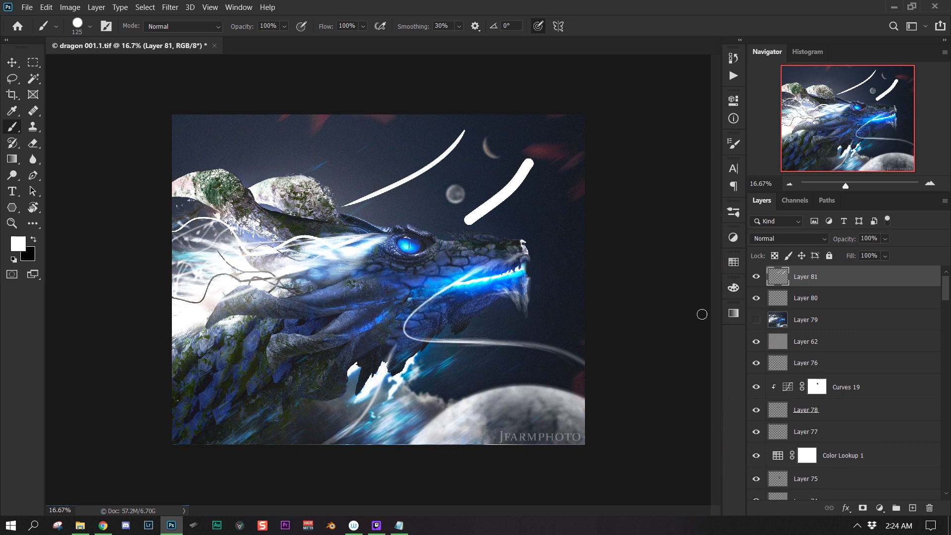
mouse_move(697, 184)
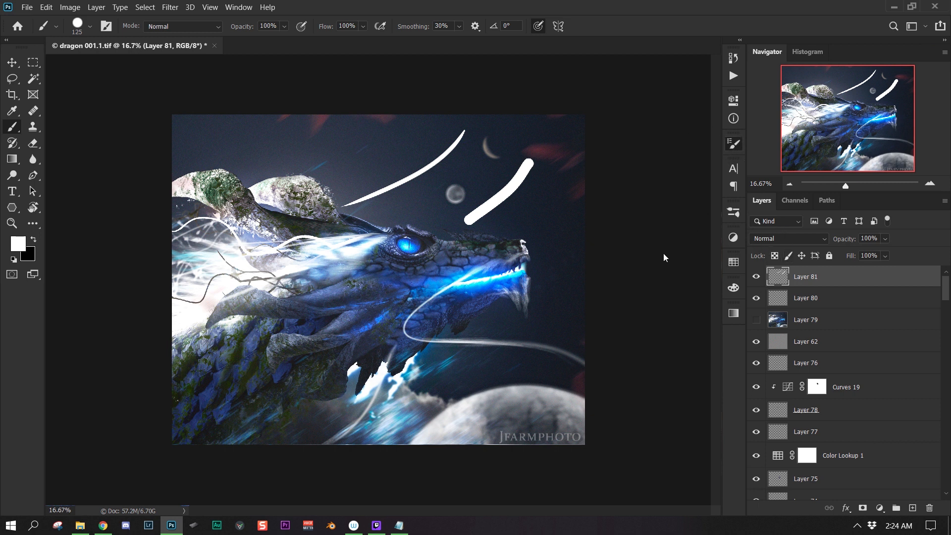
- Browse the brush presets, then paint another tapering white stroke across the sky near the moons
left_click(733, 142)
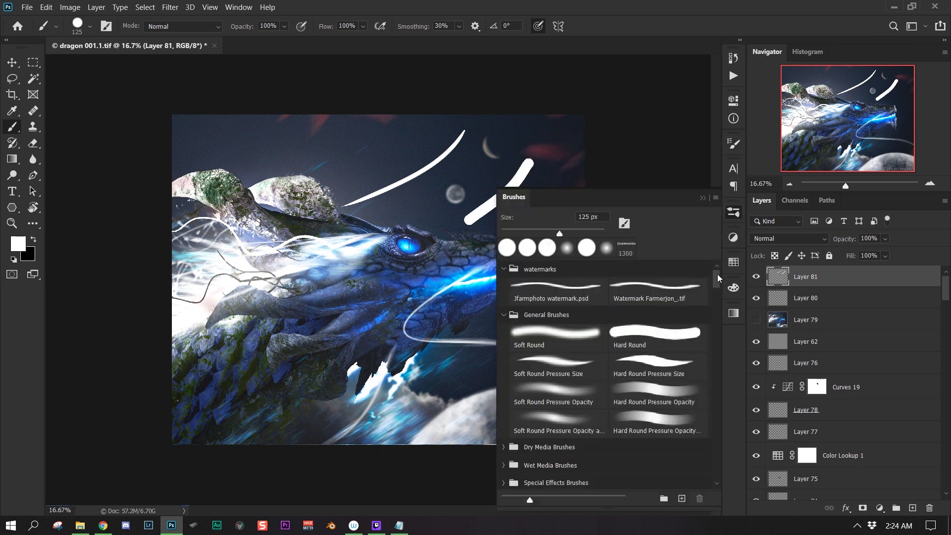
scroll("down", 3)
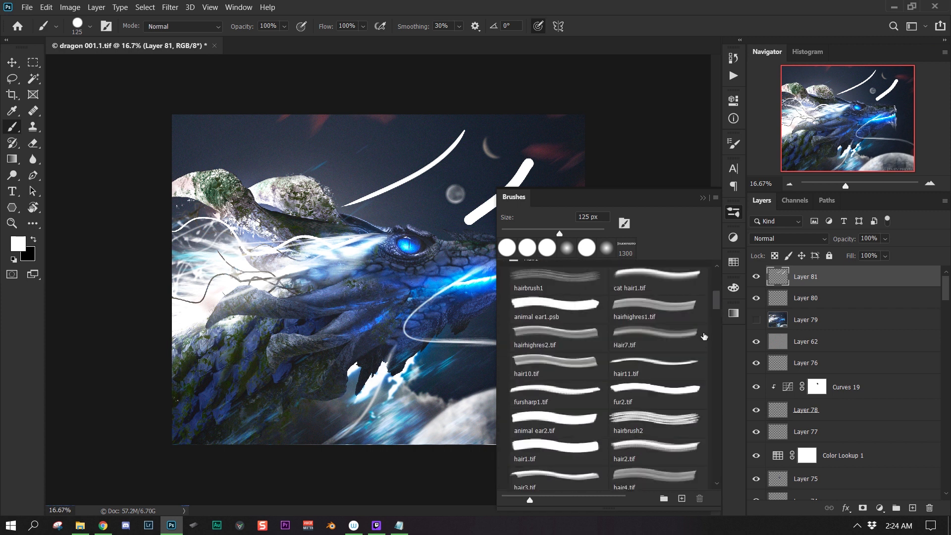
scroll("down", 3)
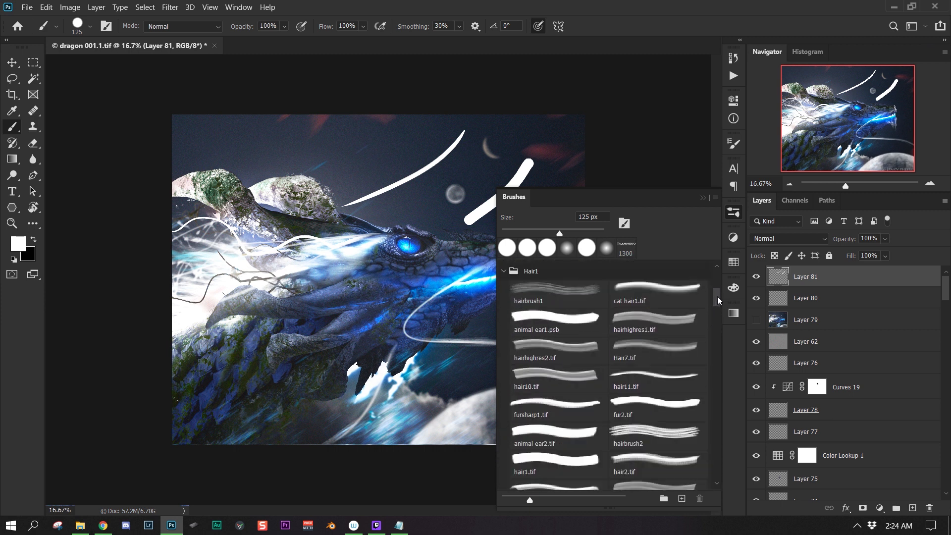
scroll("down", 3)
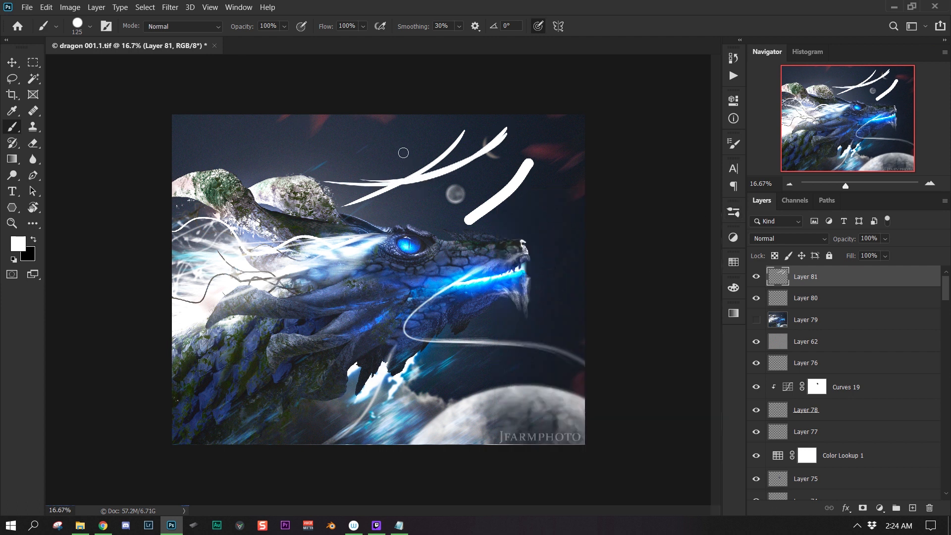
left_click_drag(406, 152, 485, 109)
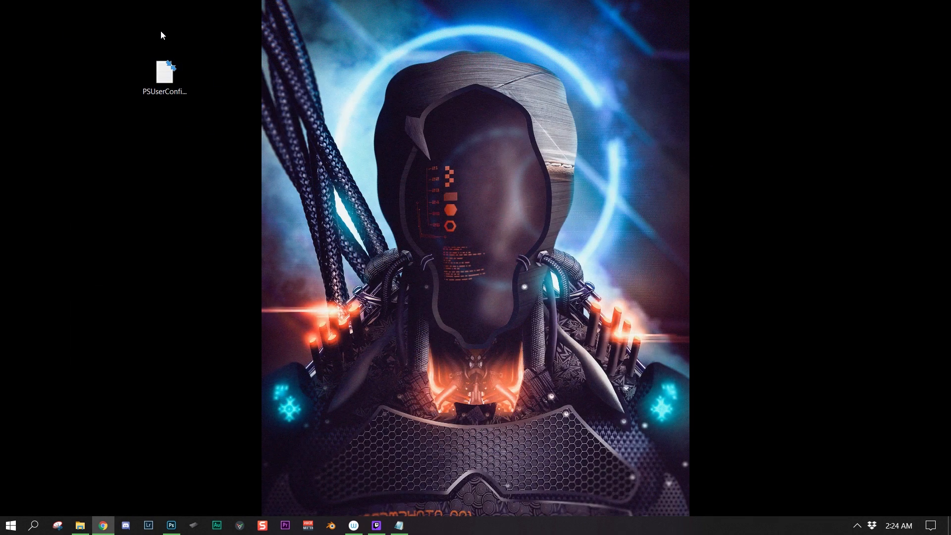
- Create a new text document on the desktop and name it PSUserConfig.txt
right_click(722, 215)
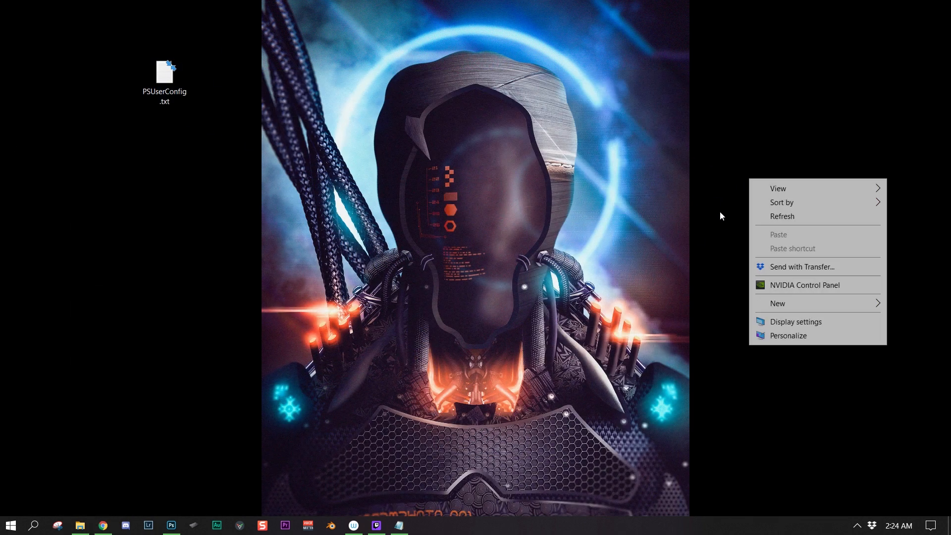
left_click(778, 303)
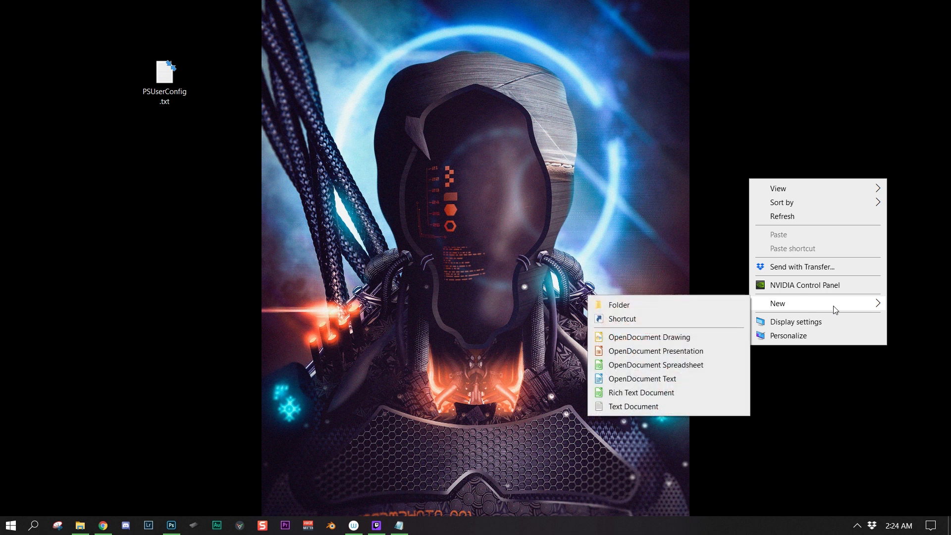
mouse_move(669, 392)
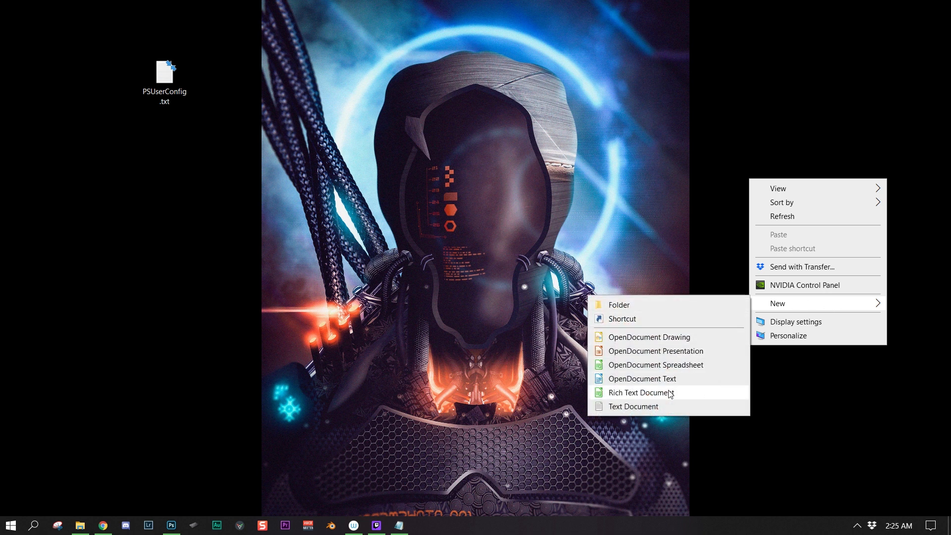
left_click(633, 406)
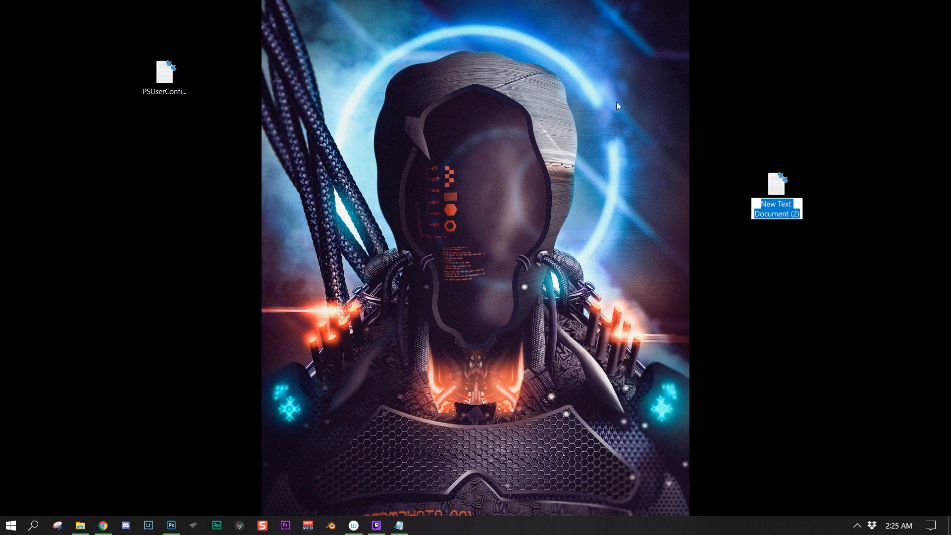
mouse_move(734, 198)
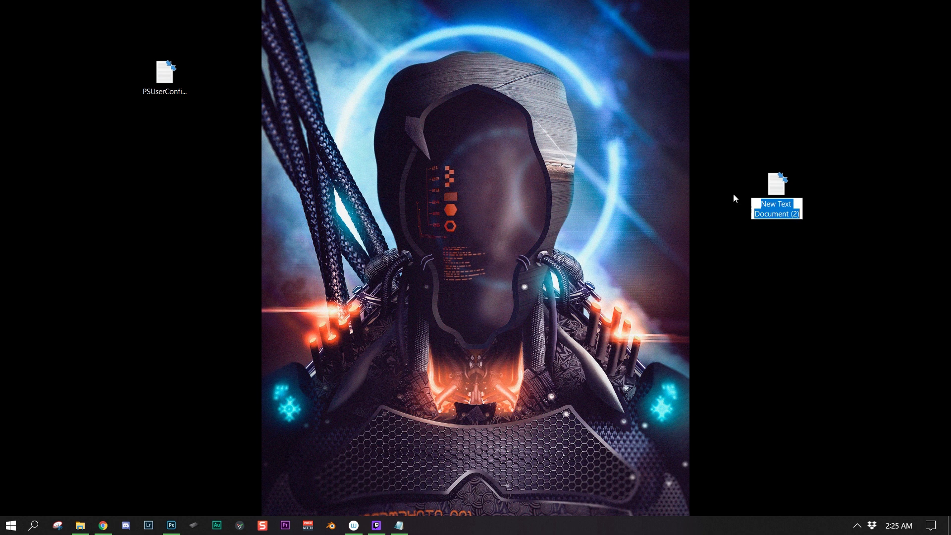
mouse_move(289, 119)
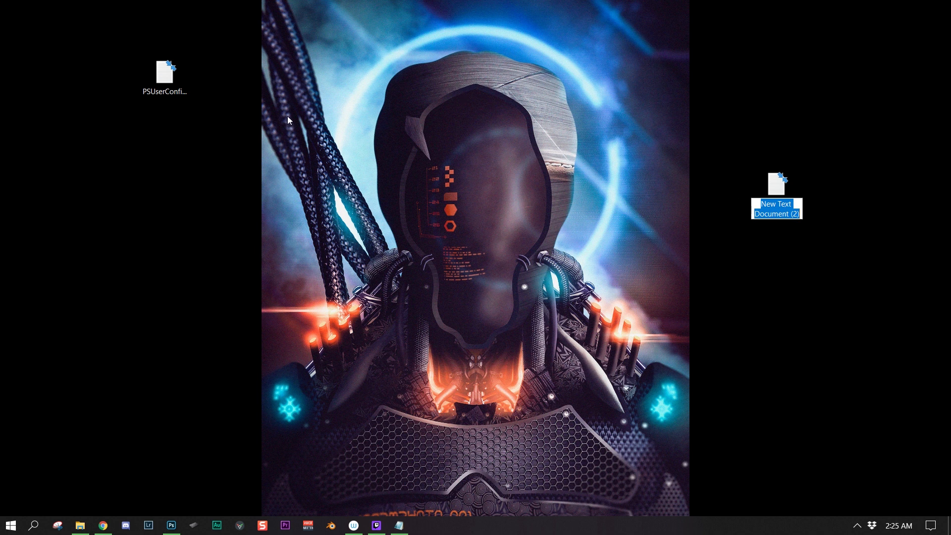
left_click(163, 72)
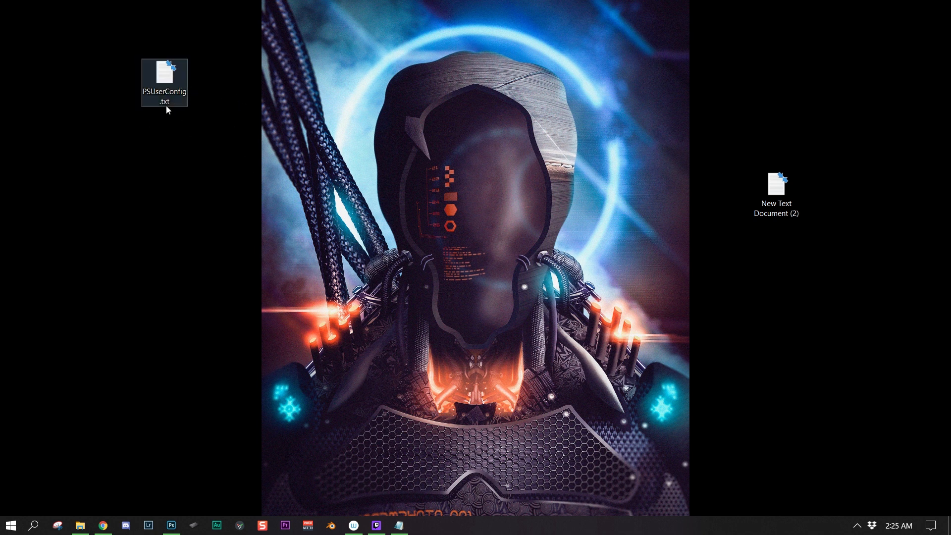
mouse_move(163, 94)
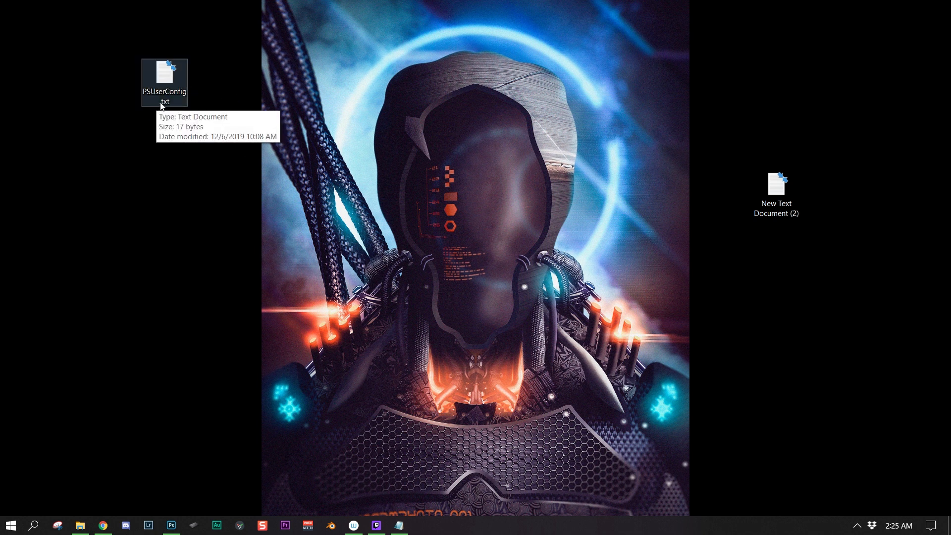
mouse_move(177, 109)
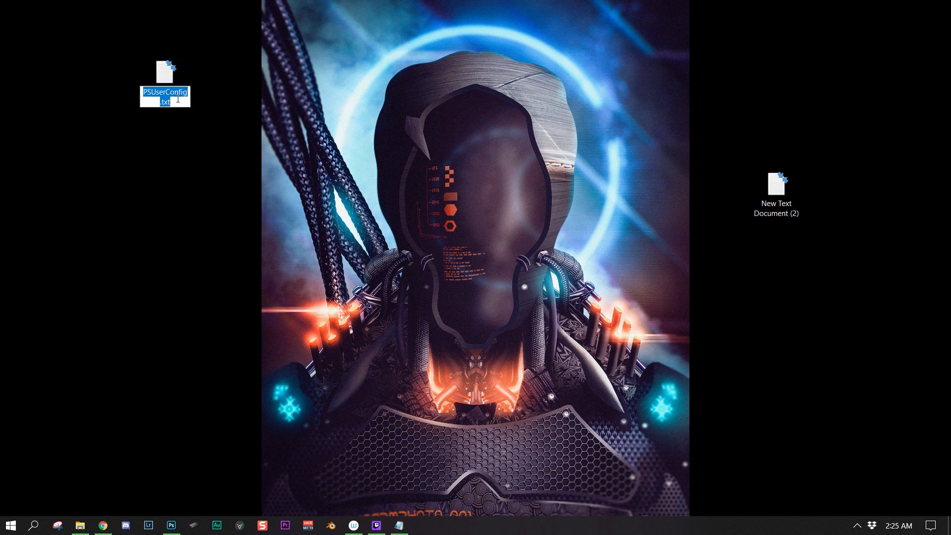
left_click(172, 127)
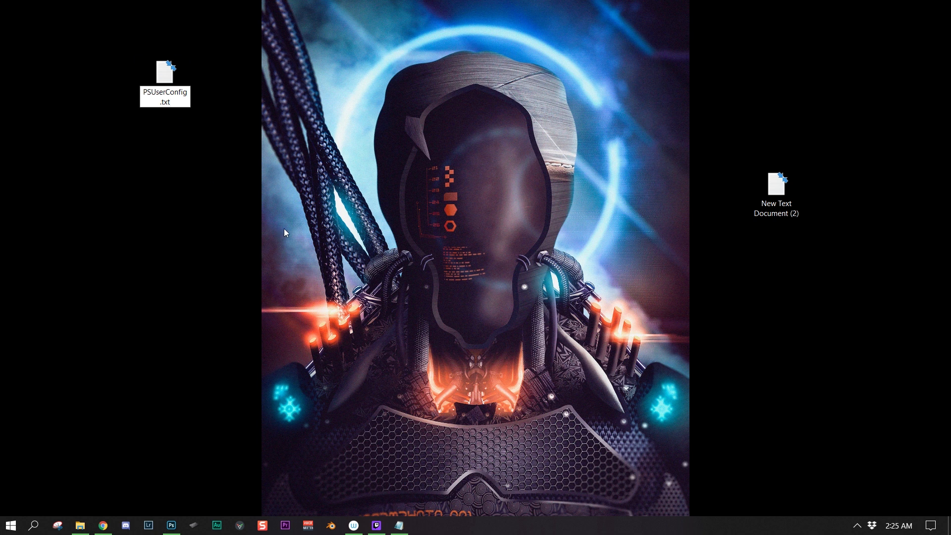
left_click(164, 72)
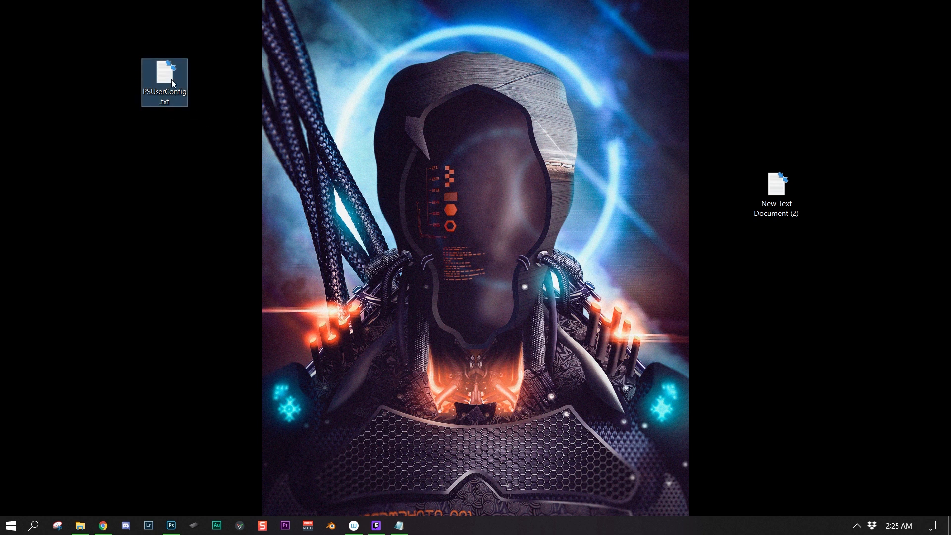
- View PSUserConfig.txt in Notepad to verify the UseSystemStylus 0 line, then close it
double_click(163, 81)
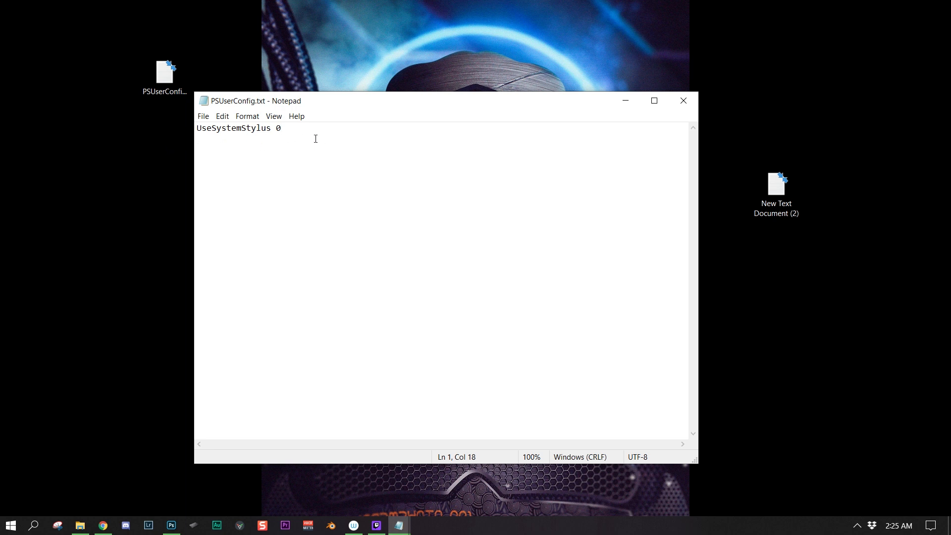
mouse_move(250, 146)
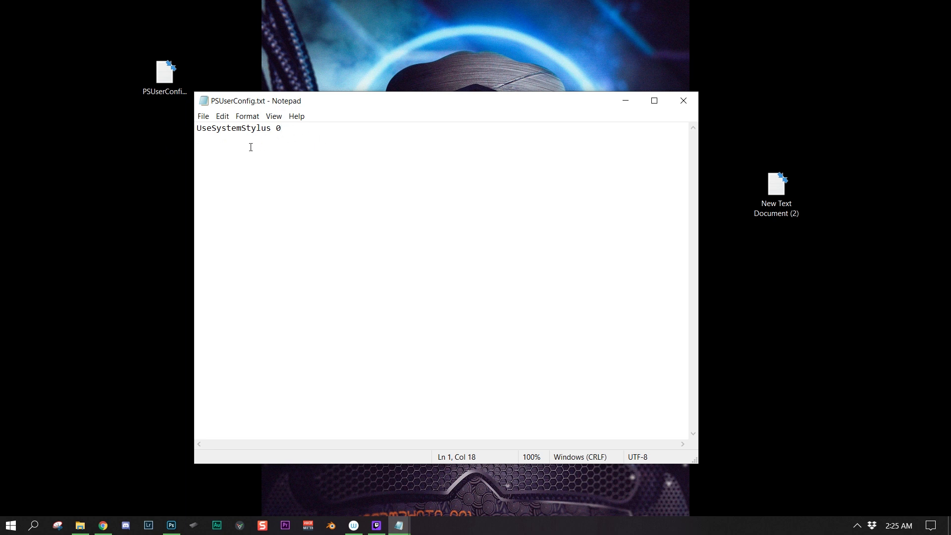
left_click(202, 116)
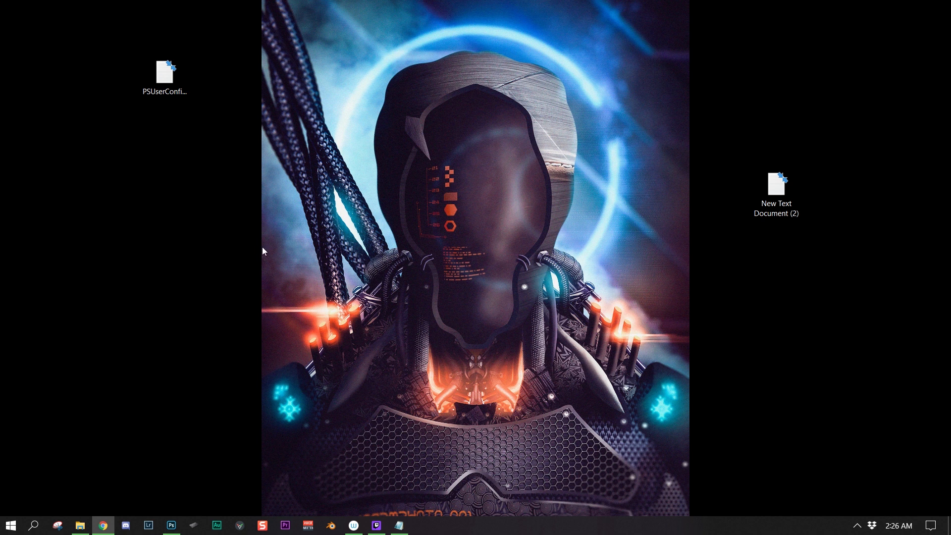
- Launch a File Explorer window at Quick access from the taskbar
right_click(164, 237)
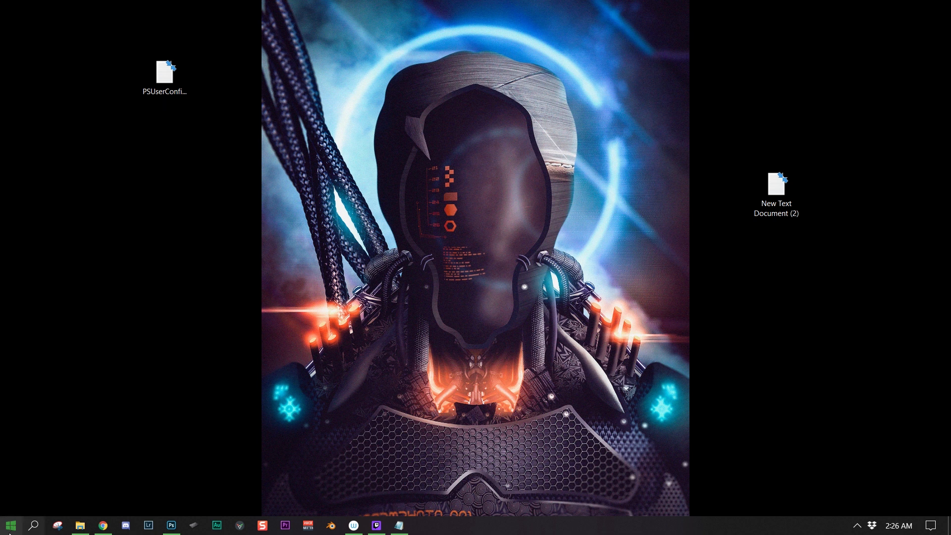
left_click(10, 525)
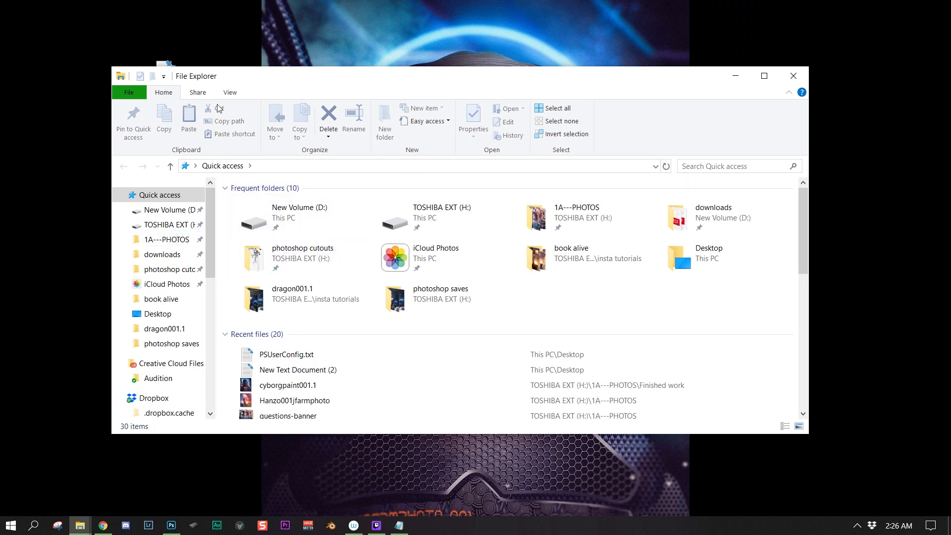
- Navigate from the Windows (C:) drive through Users and the profile folder into AppData
left_click(228, 91)
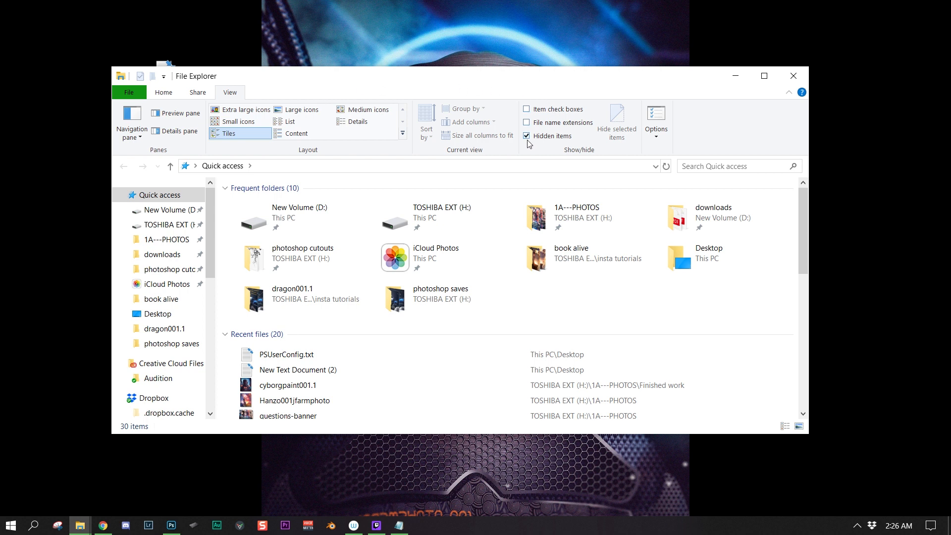
mouse_move(527, 135)
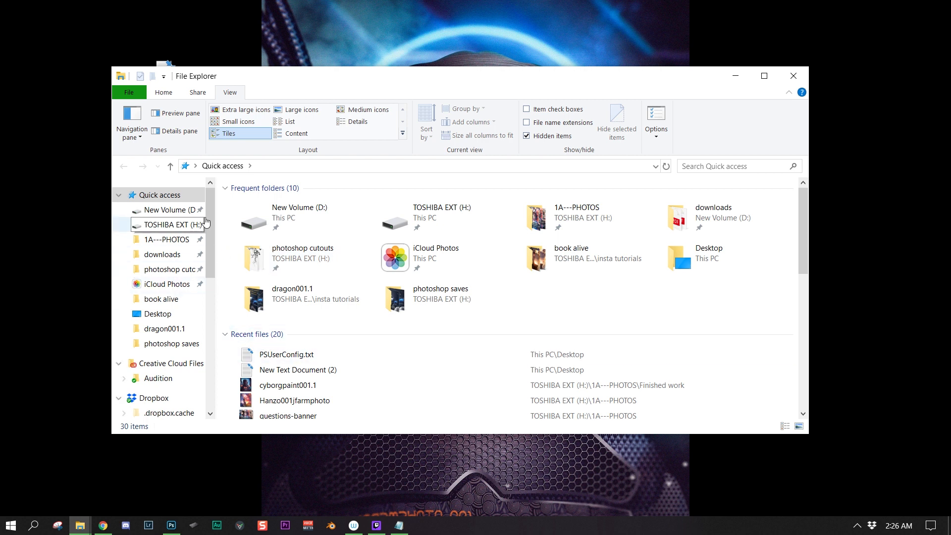
scroll("down", 3)
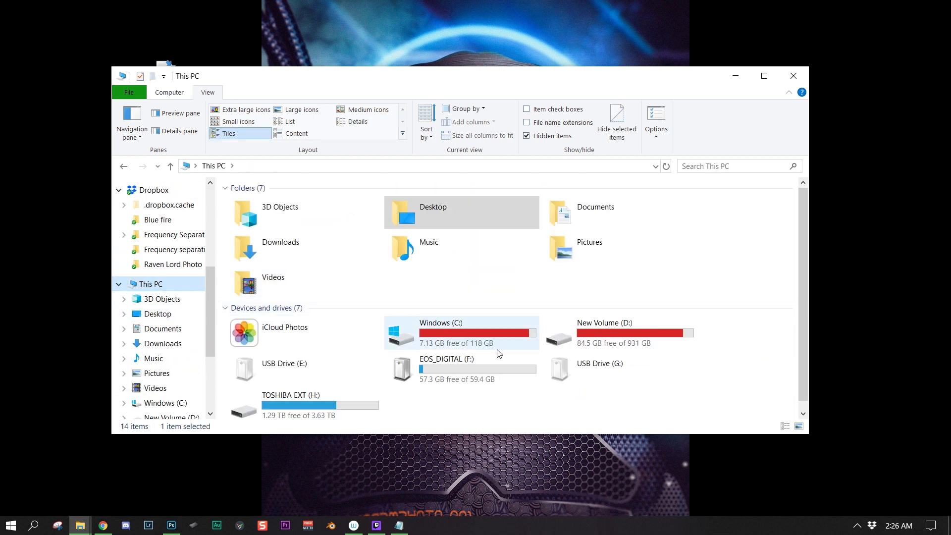
double_click(439, 333)
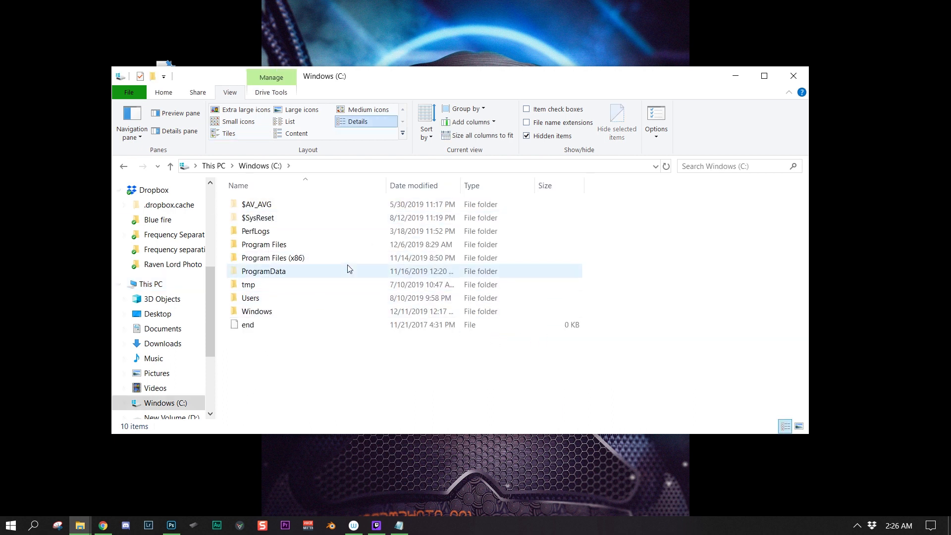
mouse_move(340, 281)
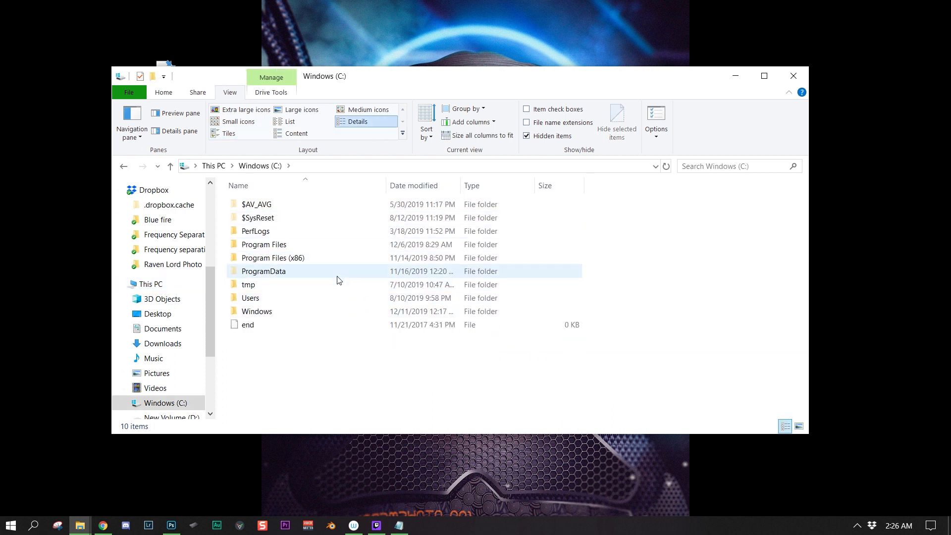
double_click(250, 298)
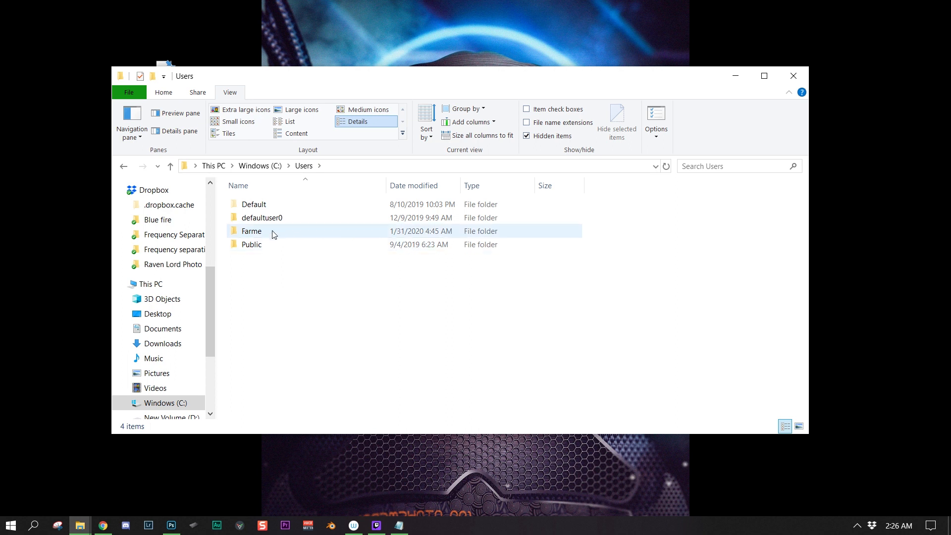
double_click(251, 231)
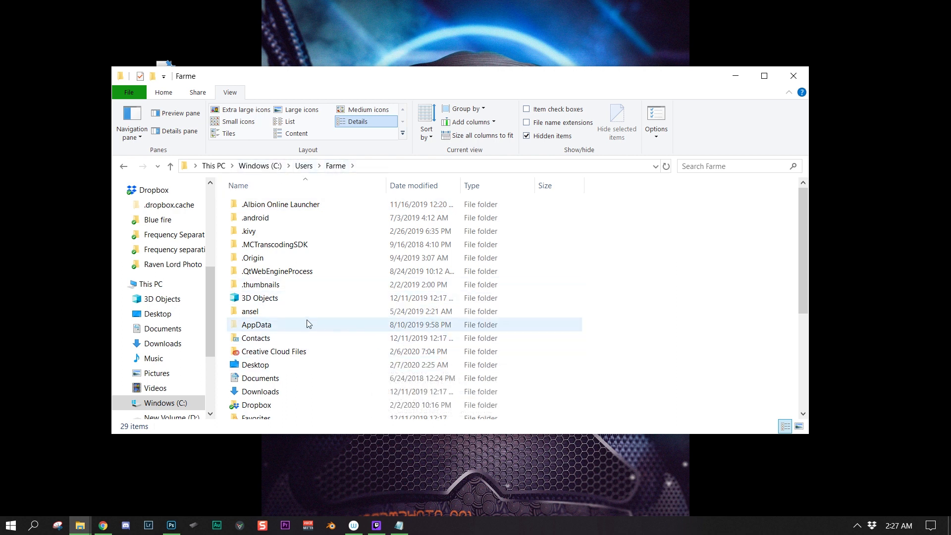
mouse_move(314, 333)
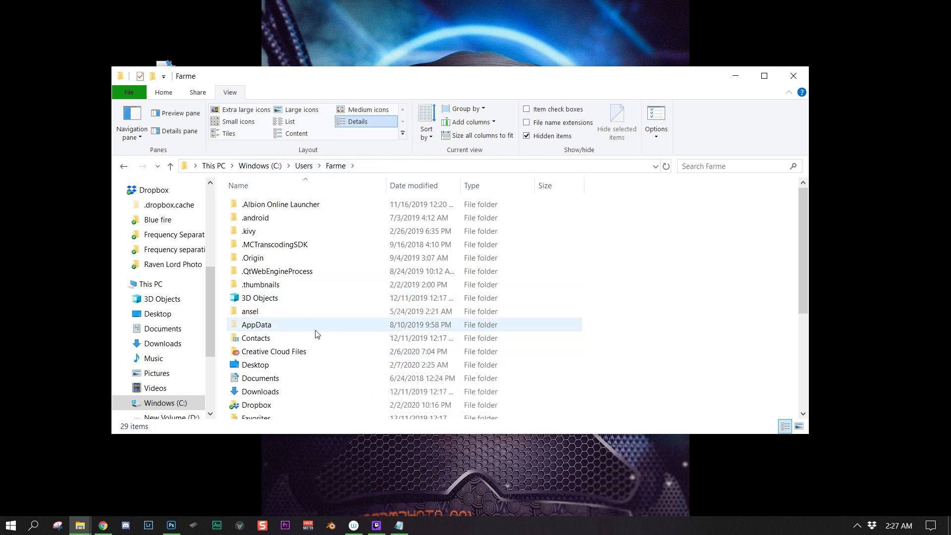
mouse_move(273, 327)
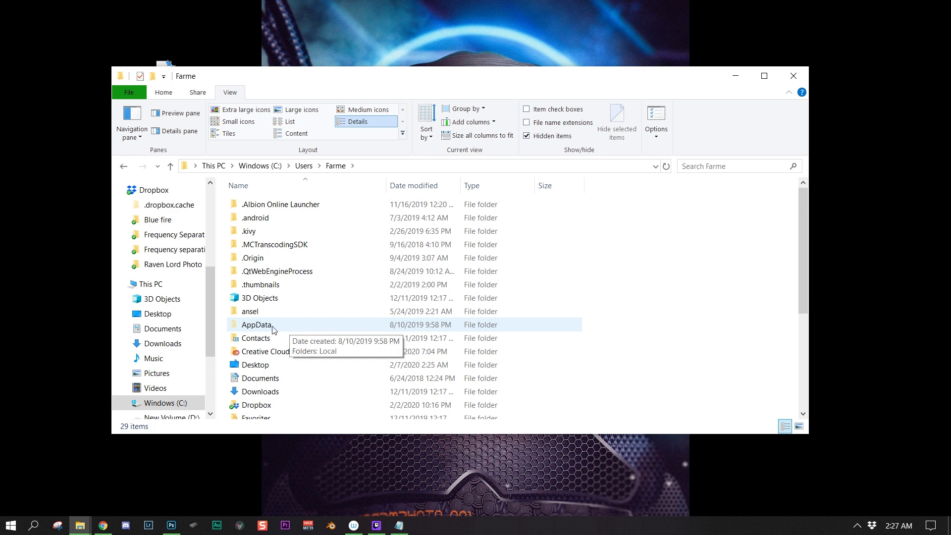
double_click(257, 324)
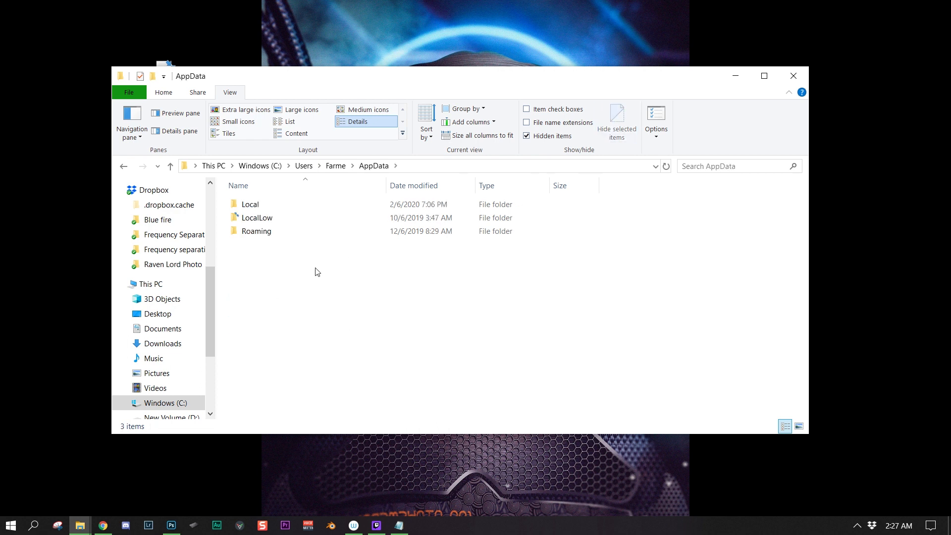
- Continue through Roaming\Adobe\Adobe Photoshop 2020 into the Adobe Photoshop 2020 Settings folder
double_click(257, 230)
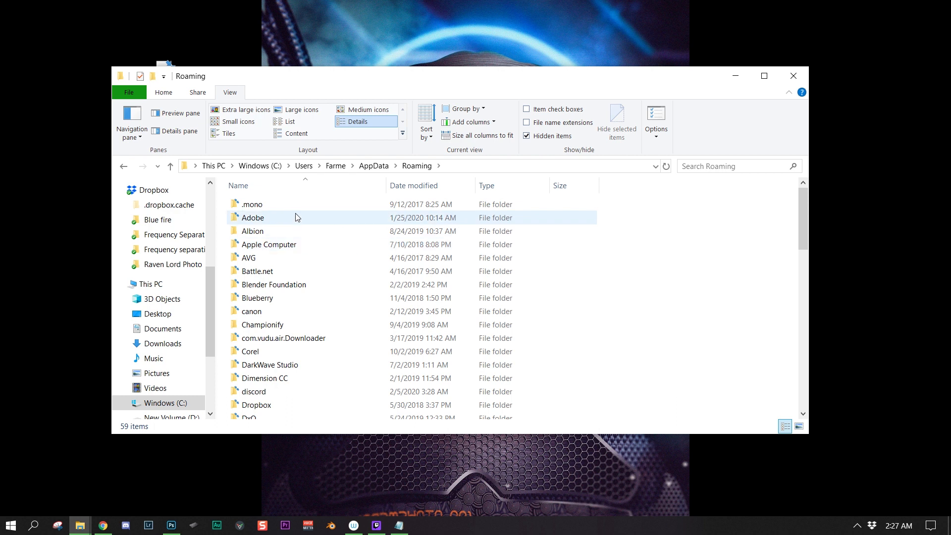
double_click(253, 217)
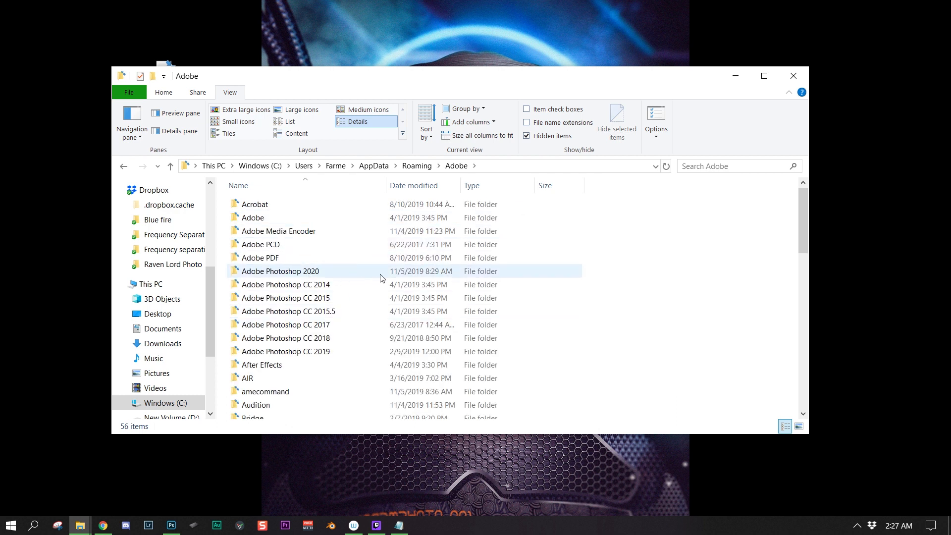
mouse_move(348, 279)
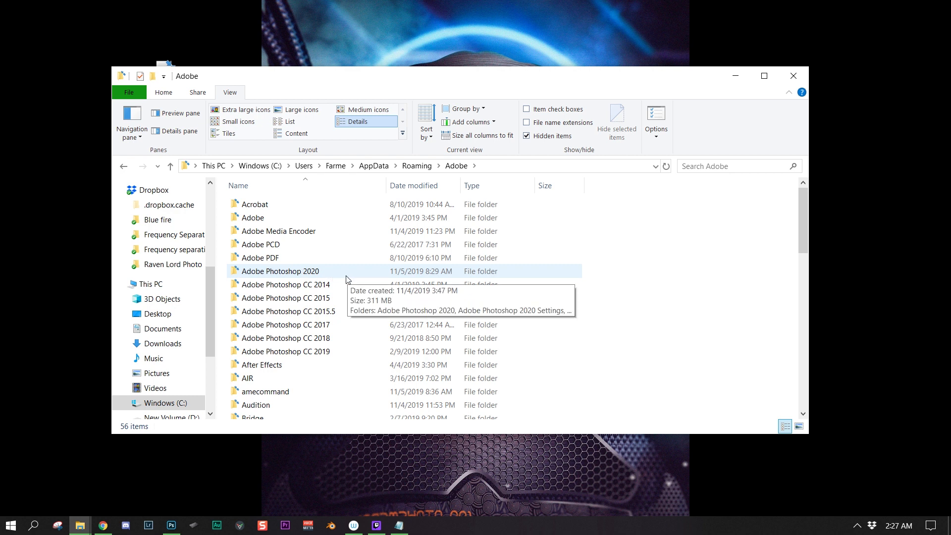
double_click(280, 271)
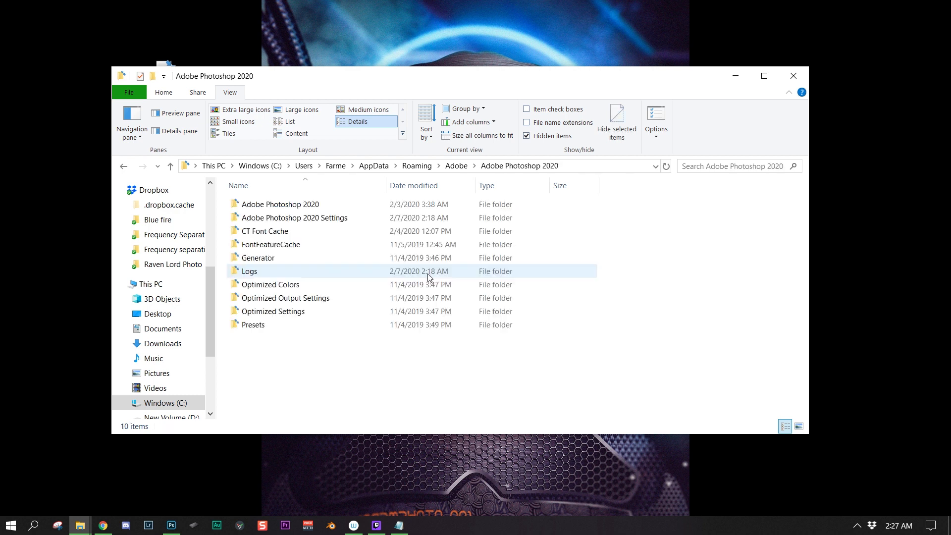
left_click(294, 217)
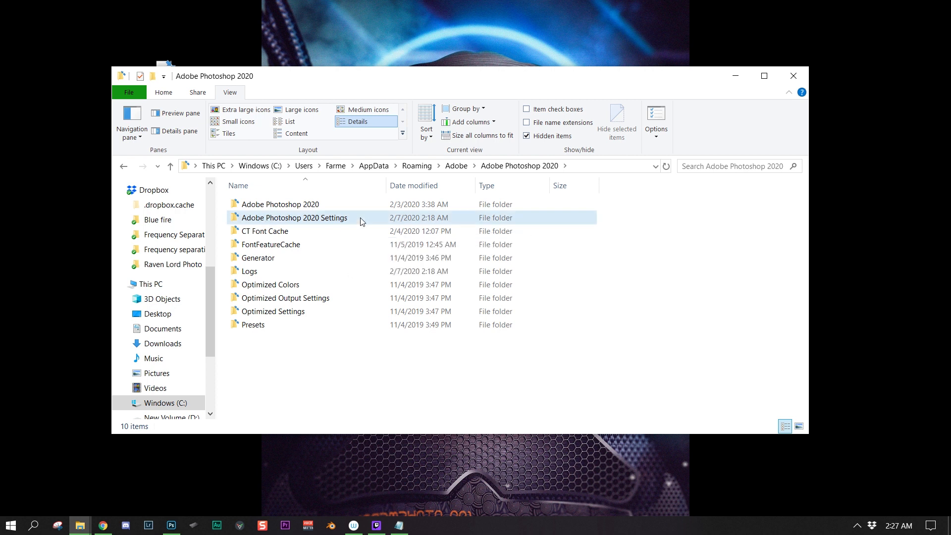
double_click(294, 217)
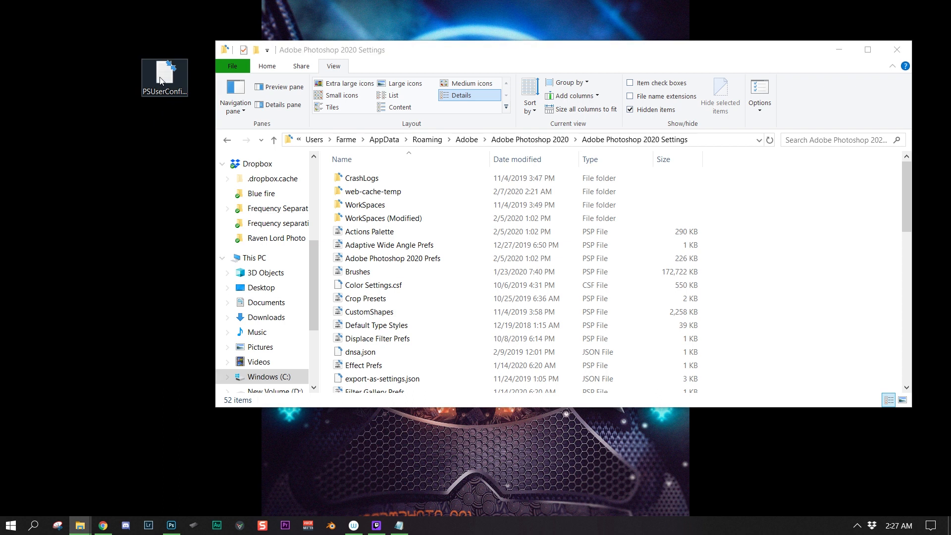
- Move PSUserConfig.txt on the desktop, confirm PSUserConfig is listed in the Settings folder, and close Explorer
left_click_drag(164, 77, 77, 283)
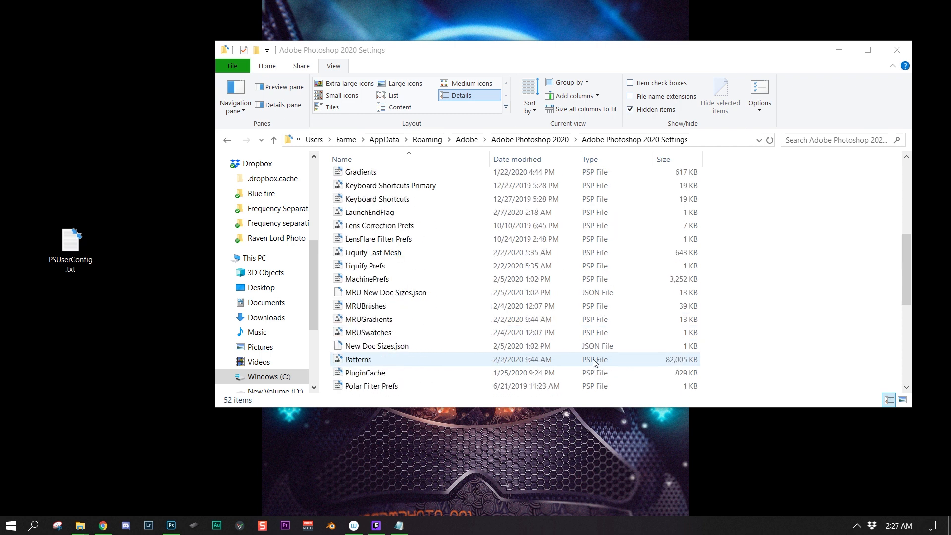
scroll("down", 3)
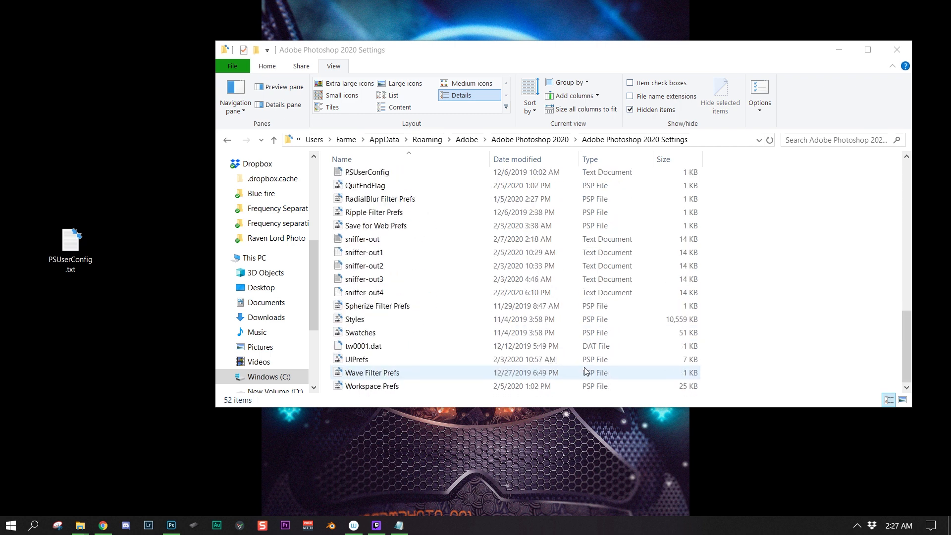
left_click(364, 346)
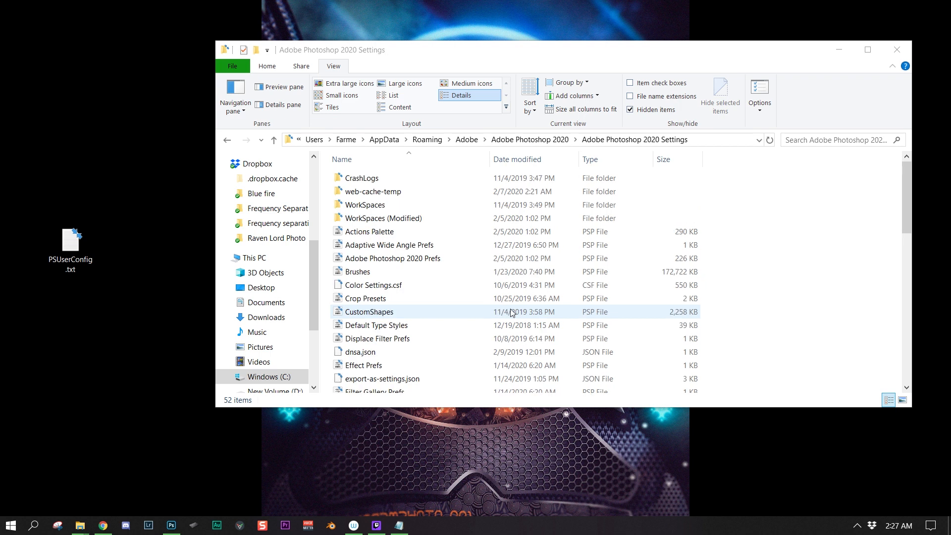
scroll("down", 3)
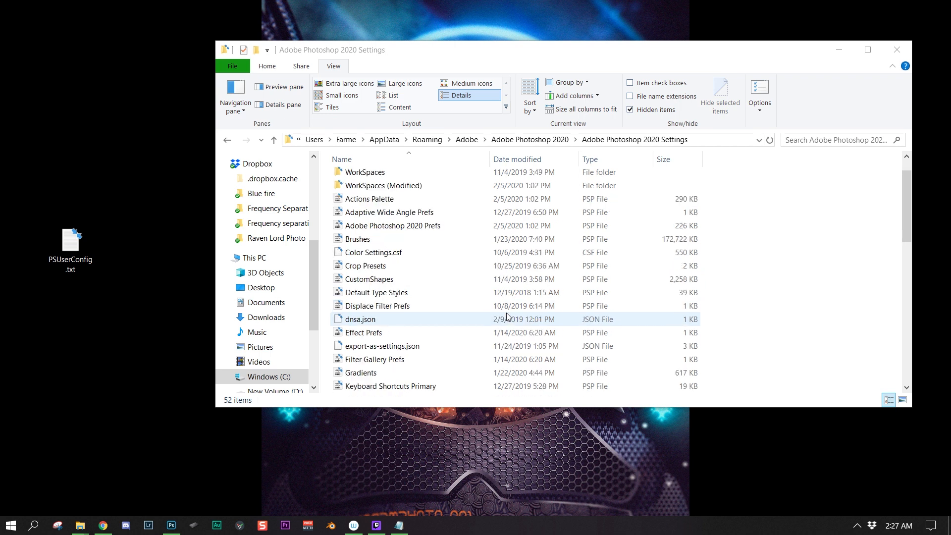
scroll("down", 3)
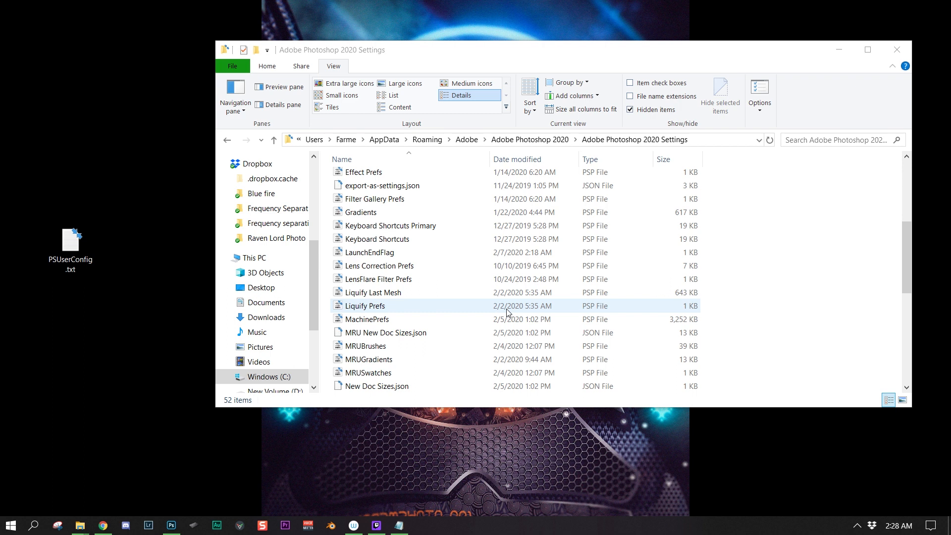
scroll("down", 3)
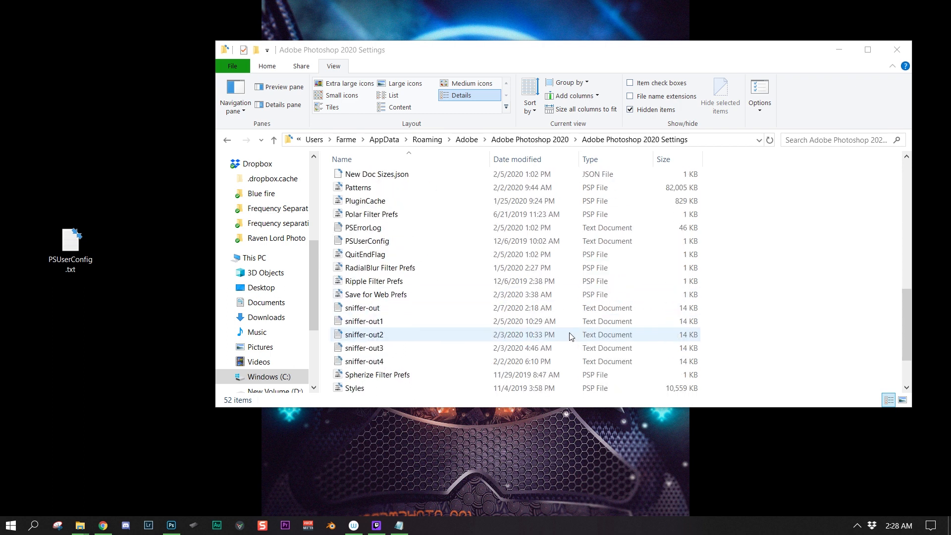
left_click(363, 307)
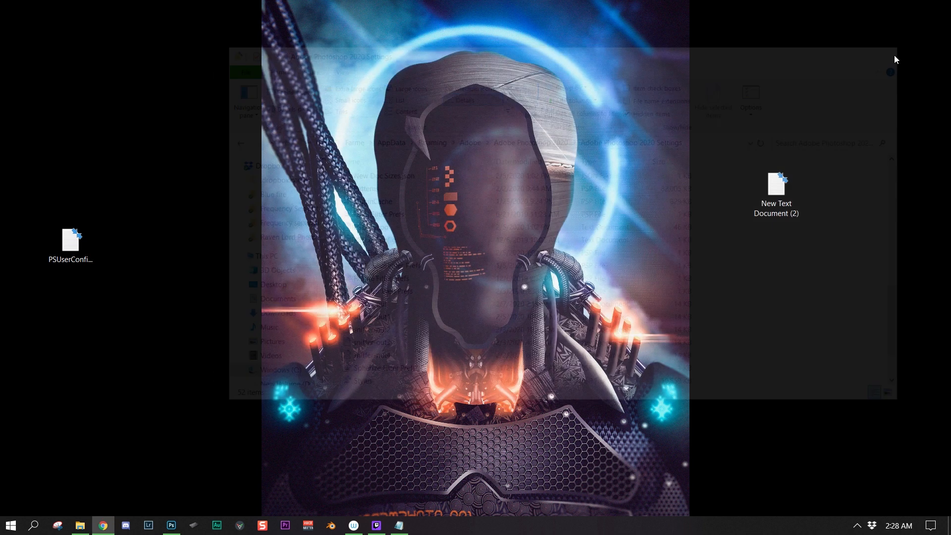
- Return to Photoshop and paint a white test stroke above the dragon's snout
left_click(10, 525)
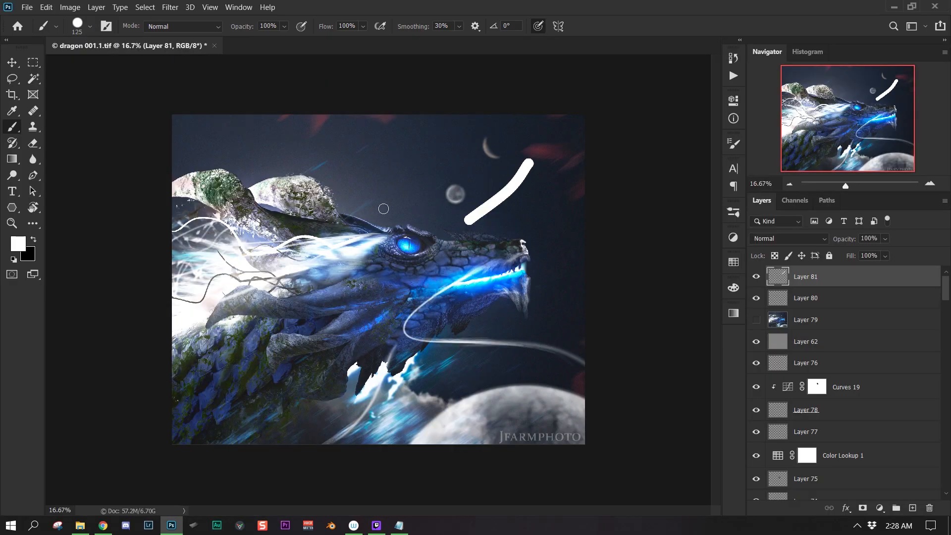
left_click_drag(342, 225, 488, 129)
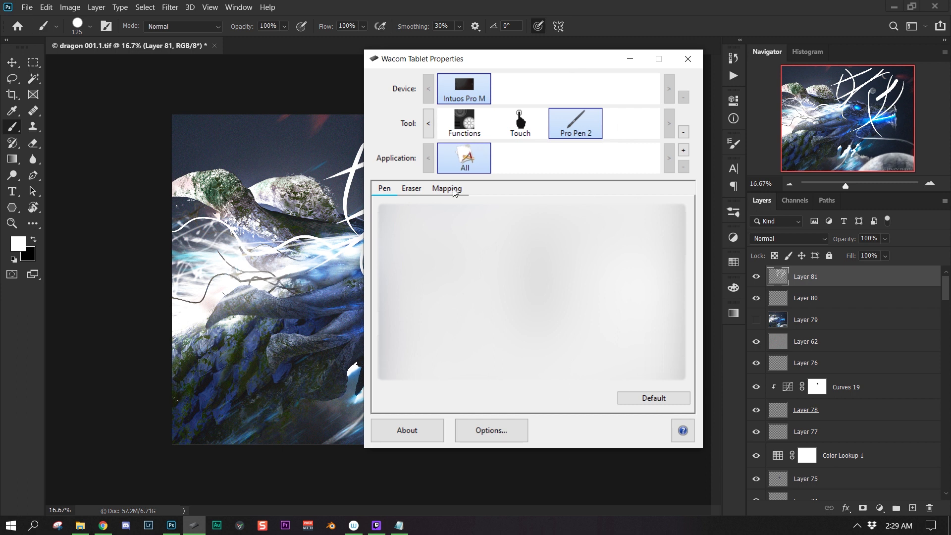
- Show the Pro Pen 2 Mapping settings in Wacom Tablet Properties with Use Windows Ink unchecked
left_click(447, 188)
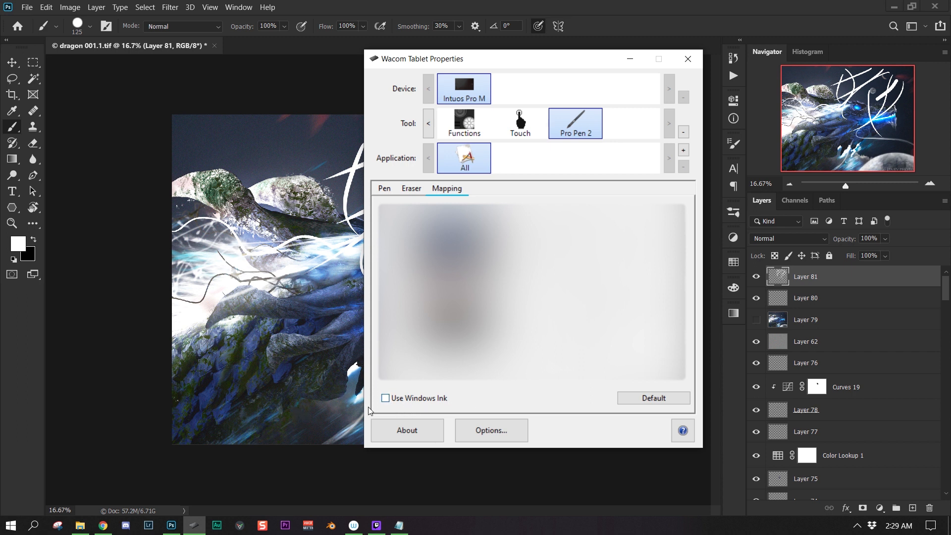
mouse_move(412, 400)
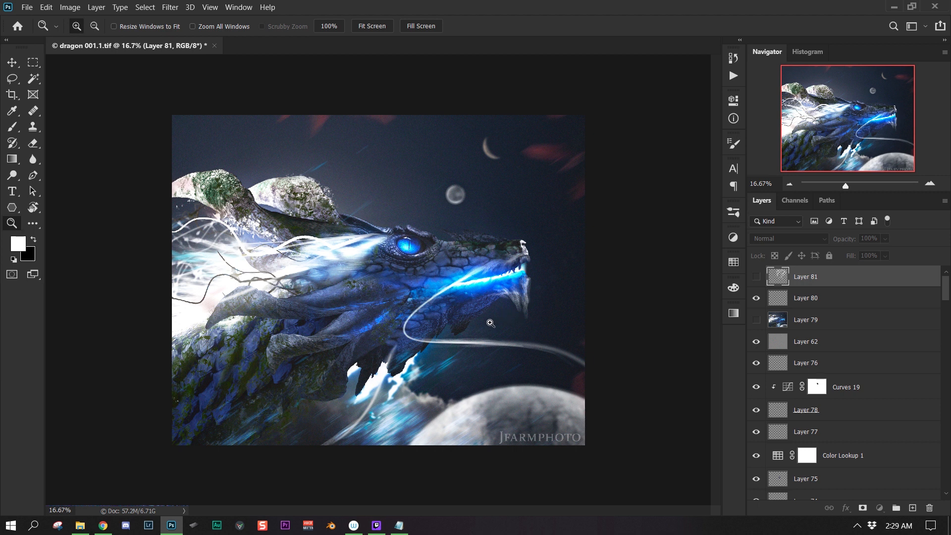
mouse_move(113, 122)
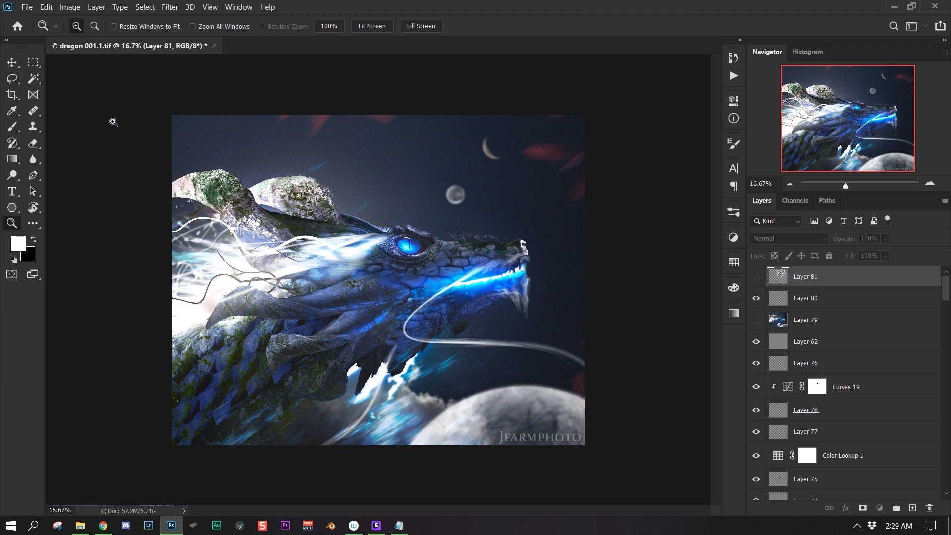
mouse_move(612, 223)
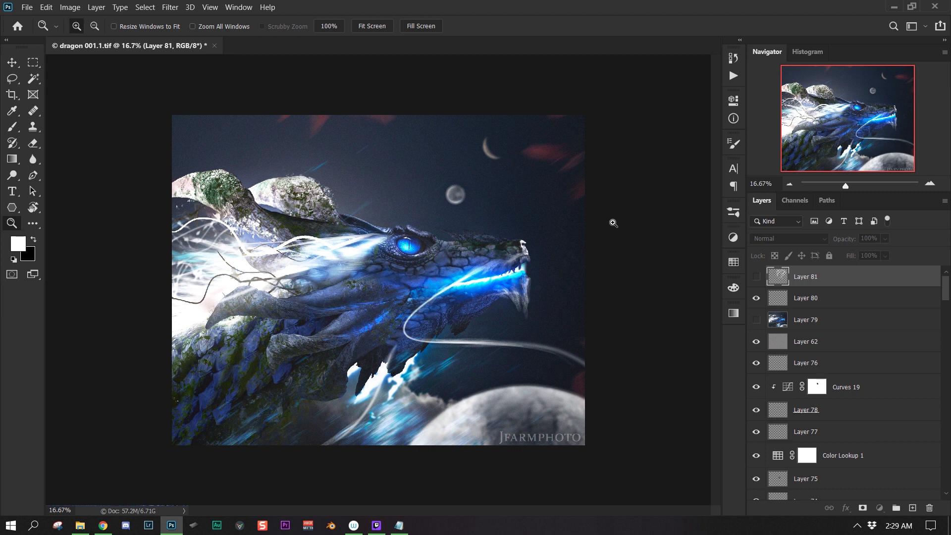
mouse_move(845, 282)
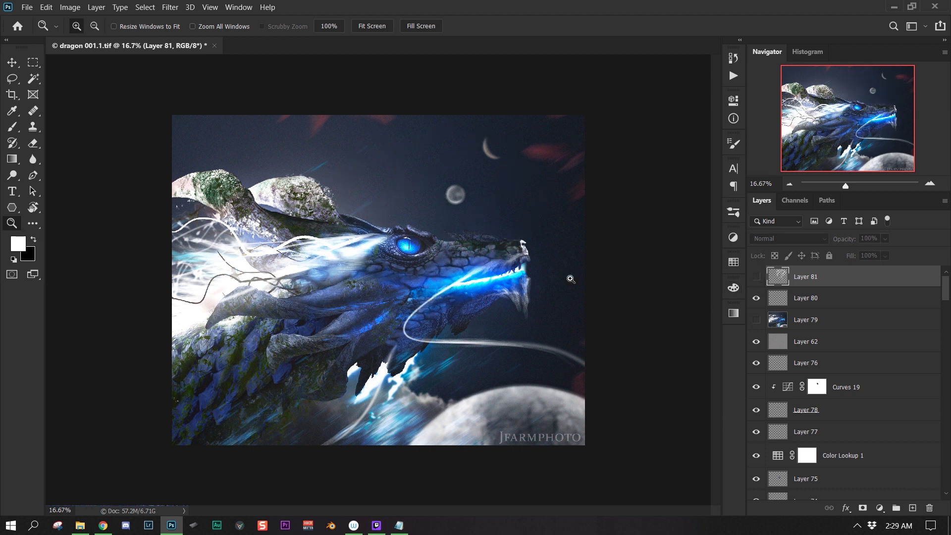
mouse_move(534, 336)
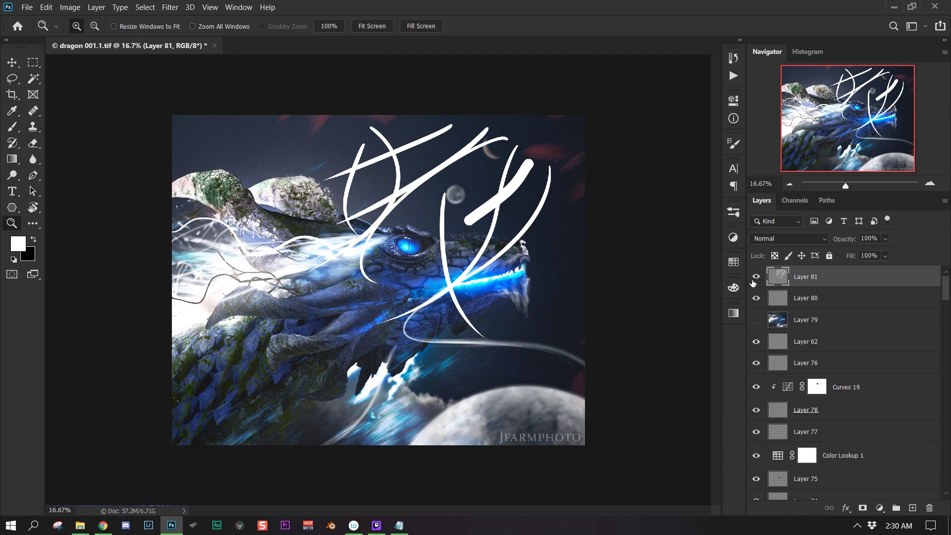
- Hide Layer 81 holding the test strokes and briefly check the brush presets list
left_click(756, 276)
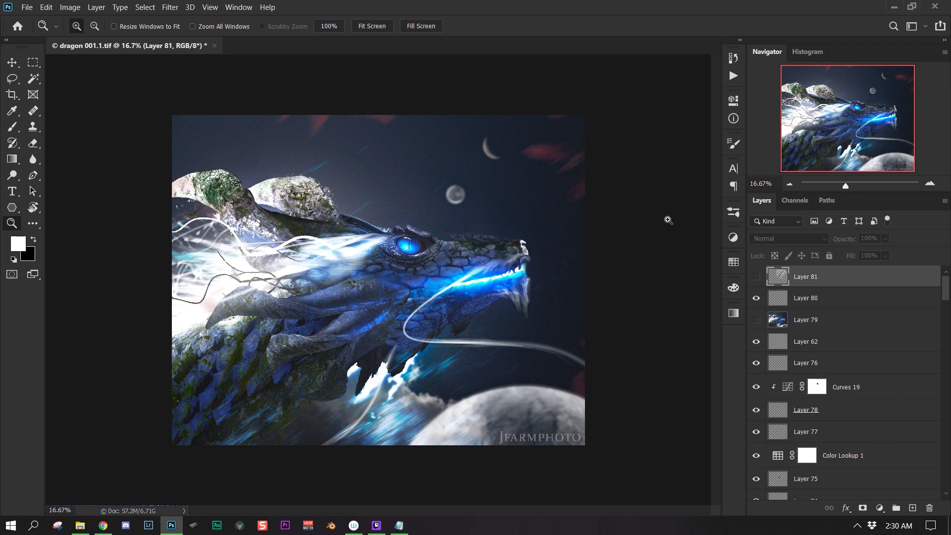
left_click(733, 213)
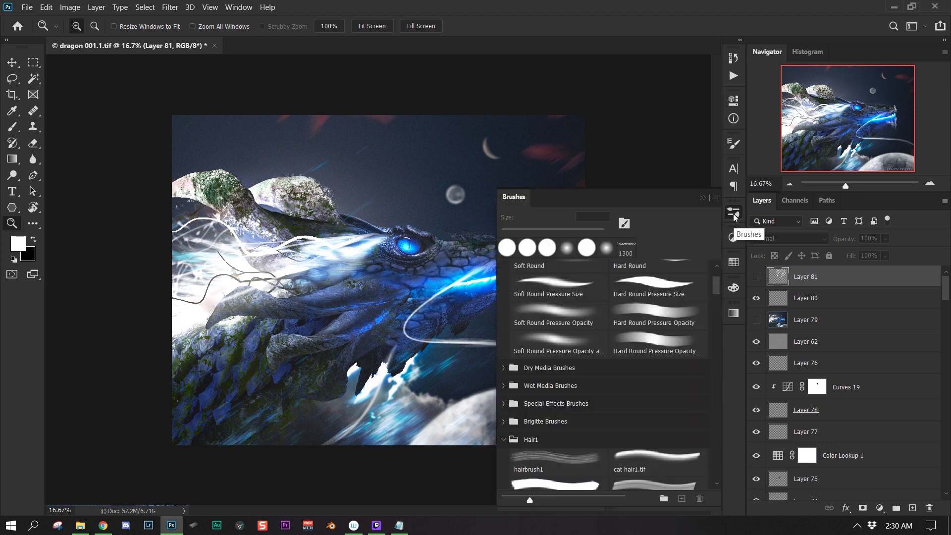
left_click(733, 213)
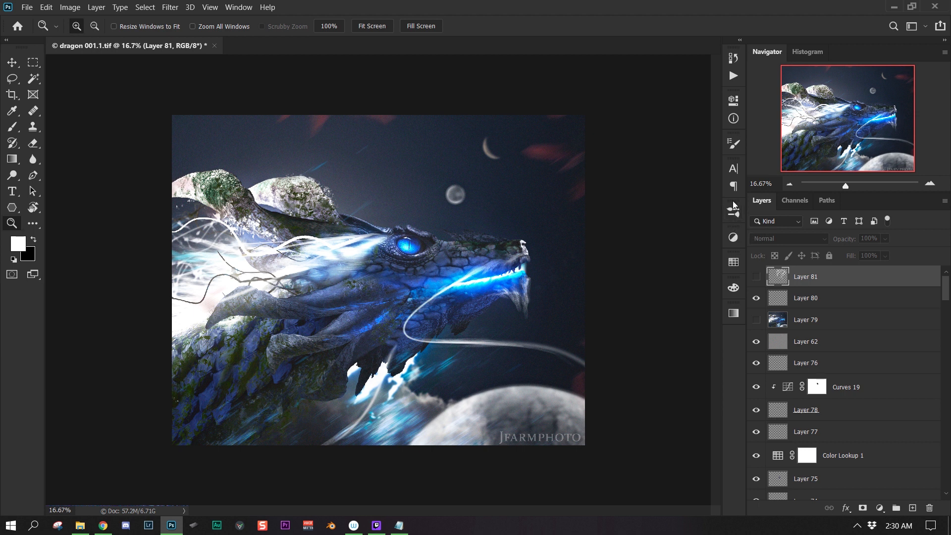
mouse_move(603, 156)
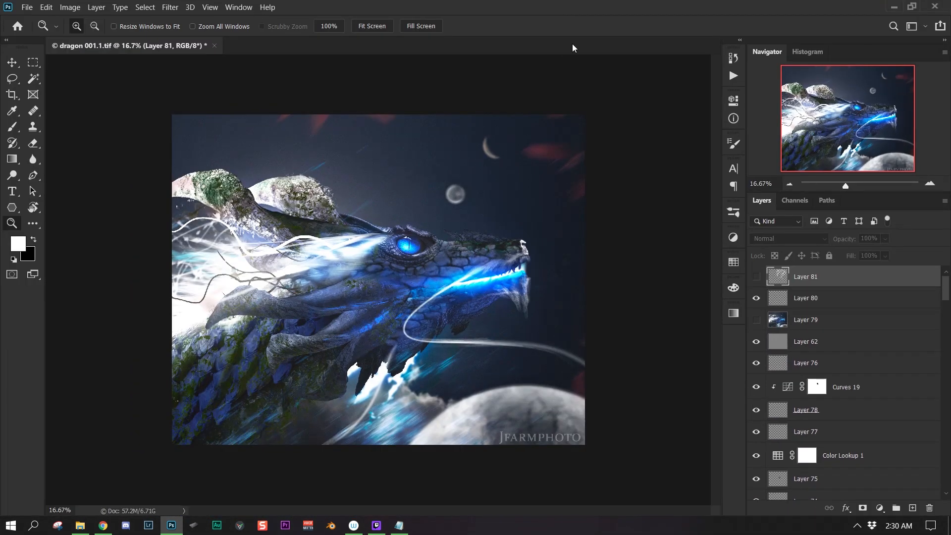
mouse_move(343, 346)
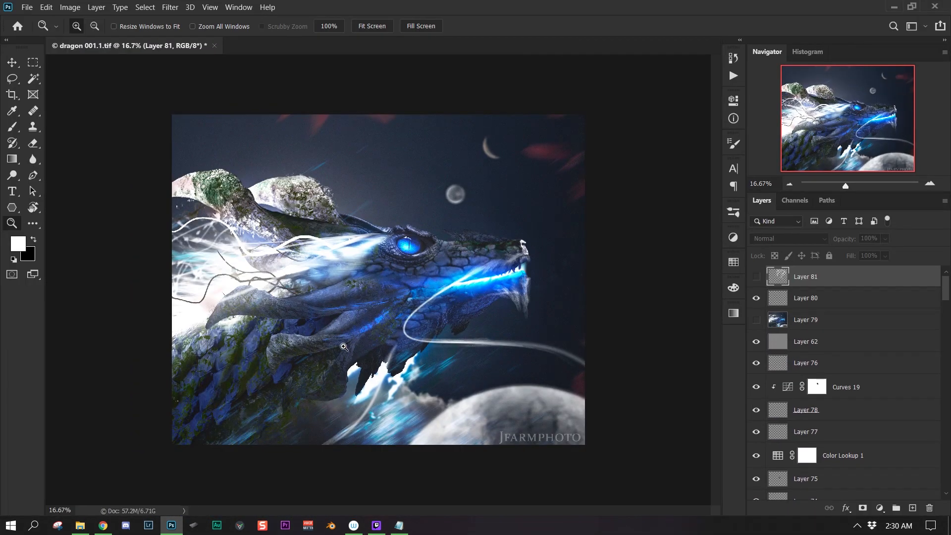